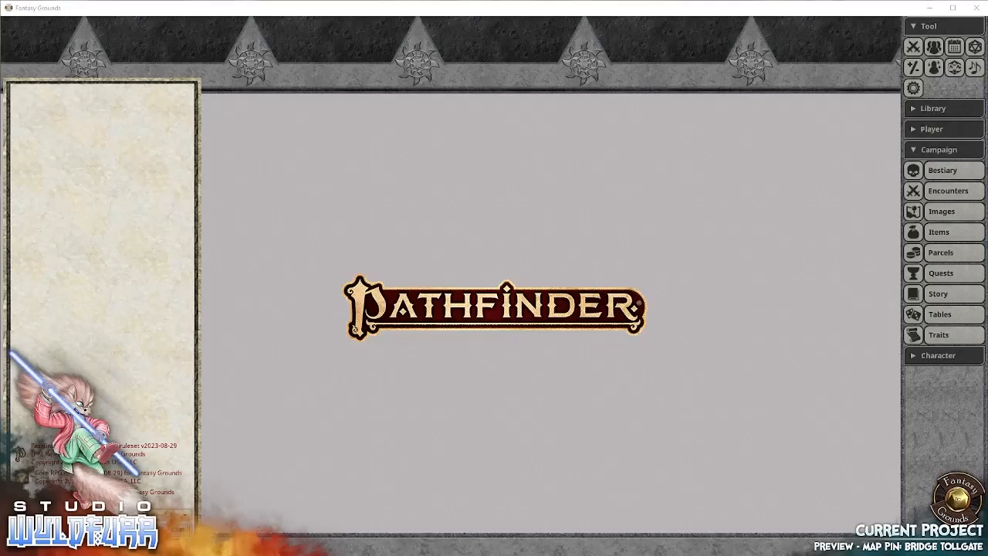
{"action": "mouse_move", "coordinate": [491, 266]}
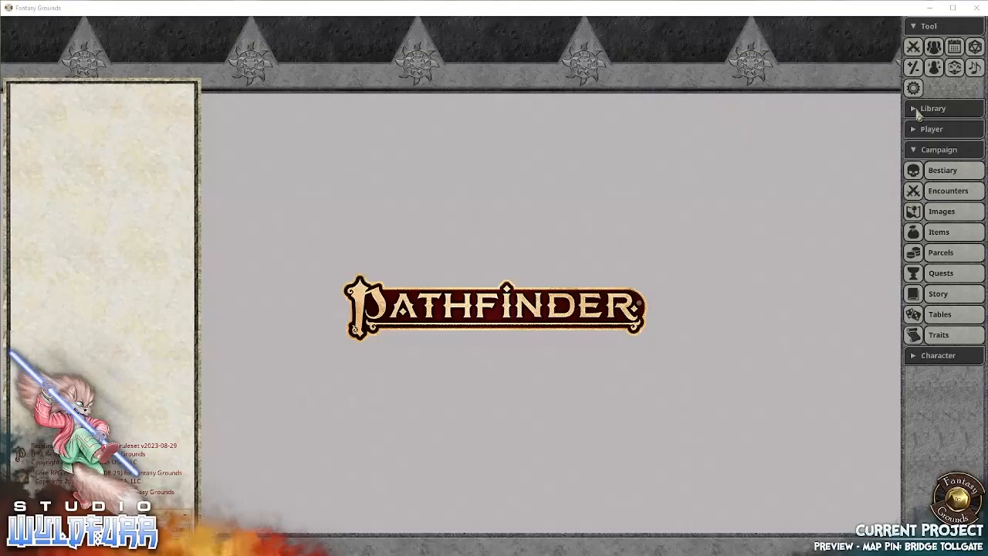
{"action": "mouse_move", "coordinate": [491, 182]}
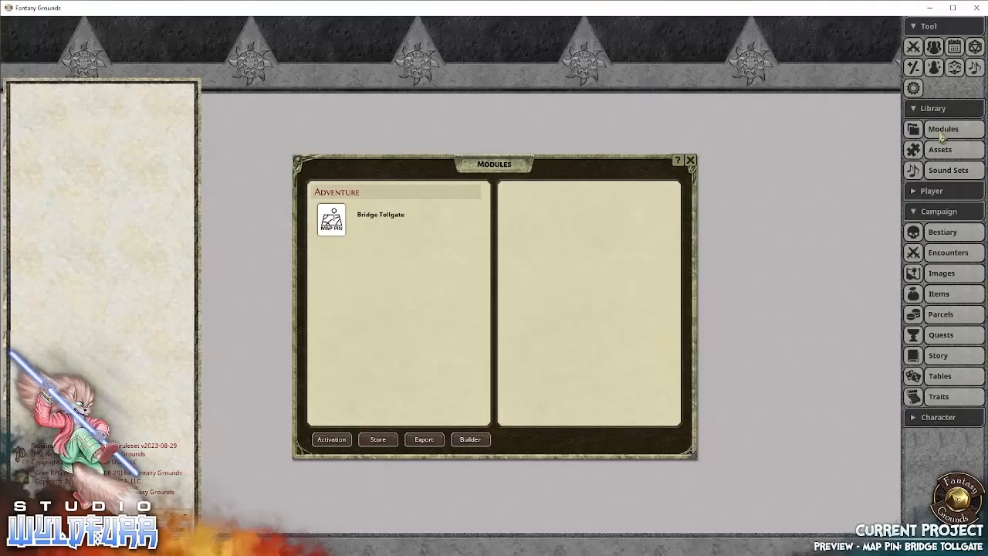
- Bring up the Module Activation list showing Bridge Tollgate by Studio WyldFurr
{"action": "left_click", "coordinate": [330, 438]}
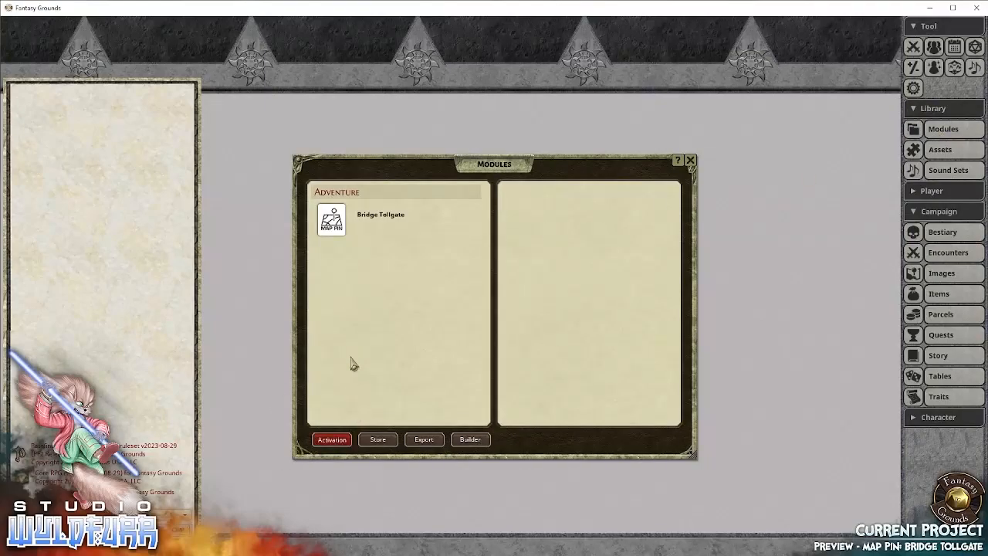
{"action": "left_click", "coordinate": [331, 439]}
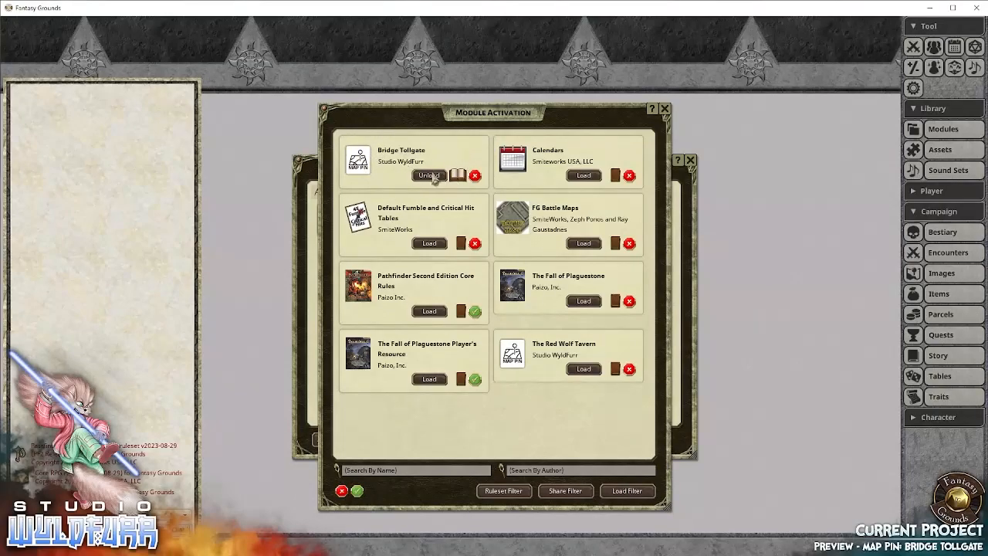
{"action": "mouse_move", "coordinate": [429, 242]}
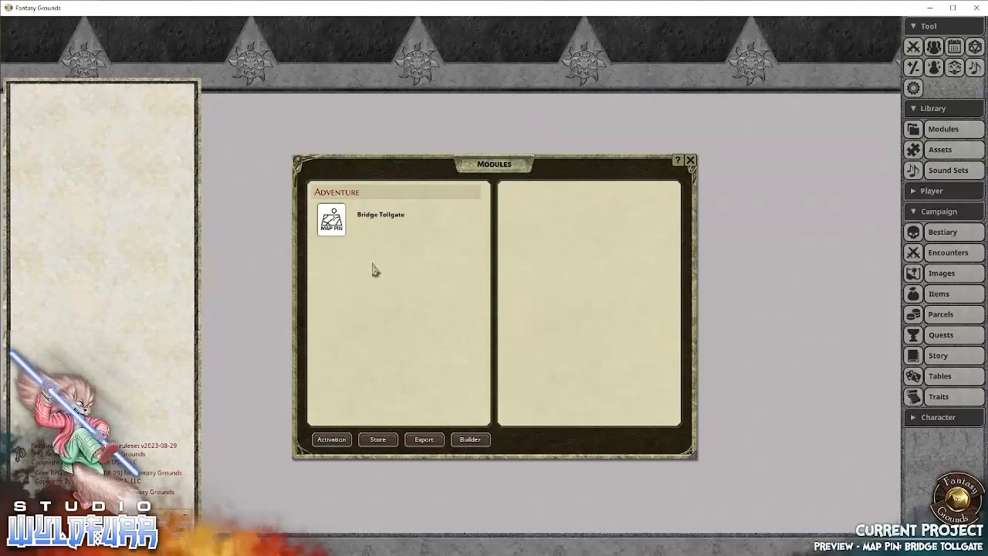
- Expand Bridge Tollgate in the module library and look through its Encounters and Images lists
{"action": "left_click_drag", "start_coordinate": [494, 164], "coordinate": [522, 171]}
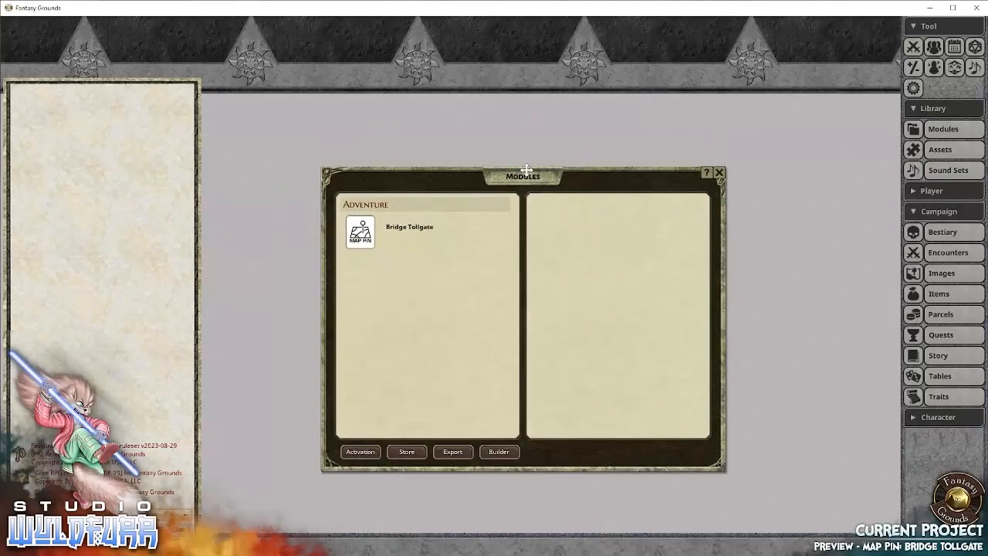
{"action": "left_click", "coordinate": [409, 227]}
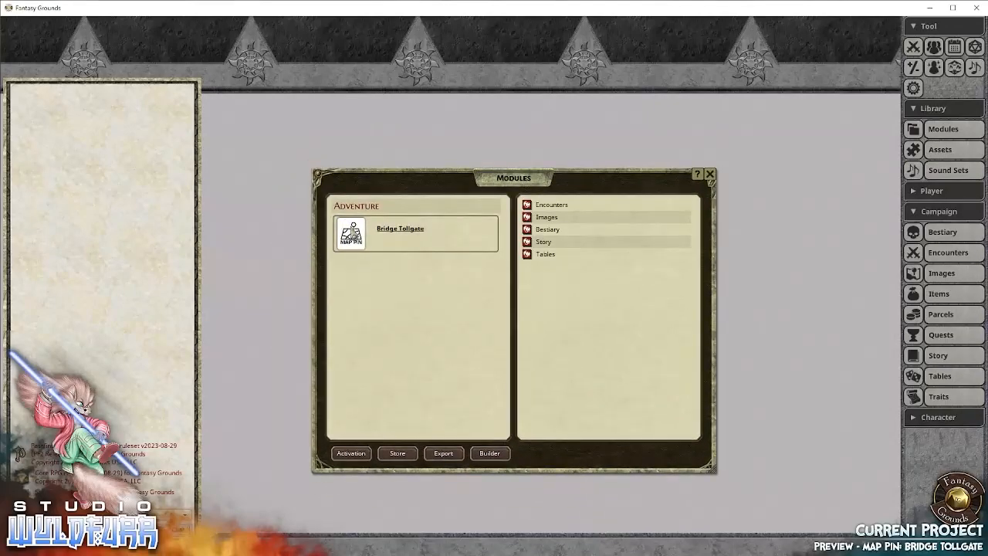
{"action": "left_click", "coordinate": [551, 204]}
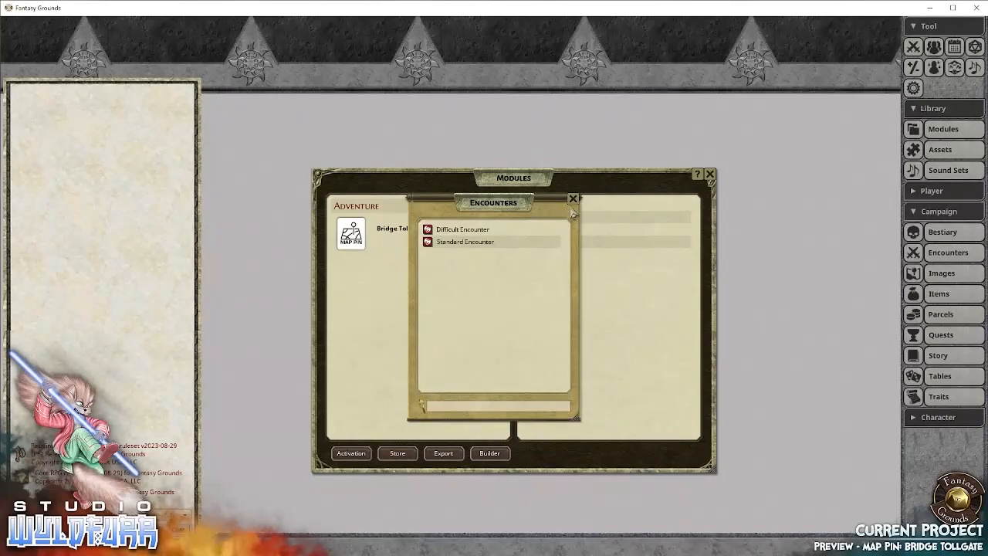
{"action": "left_click", "coordinate": [573, 198]}
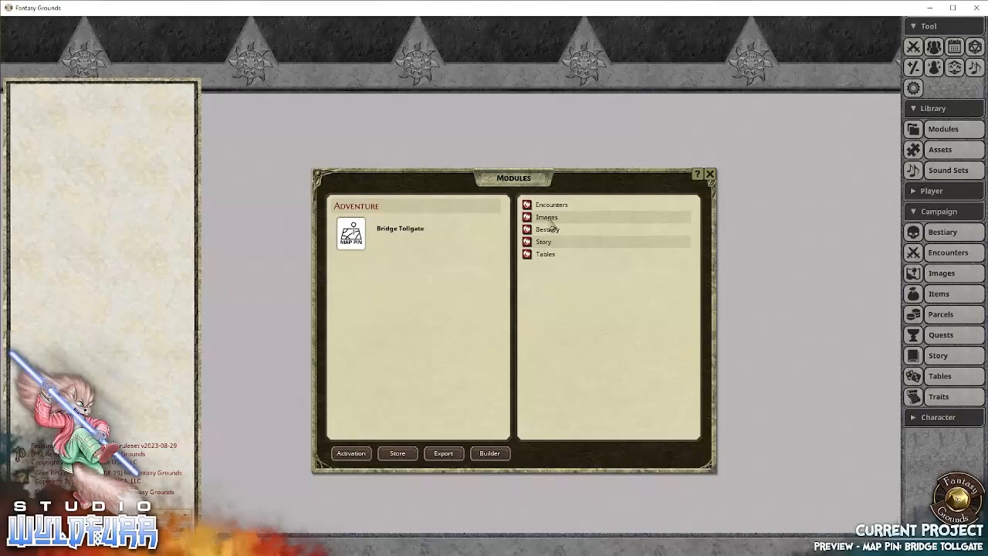
{"action": "left_click", "coordinate": [546, 216]}
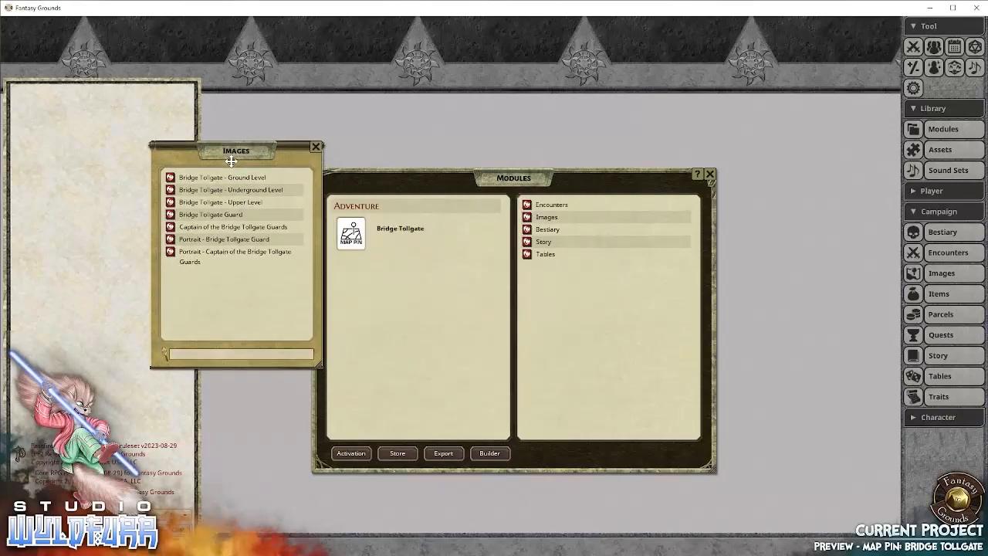
{"action": "left_click", "coordinate": [318, 146]}
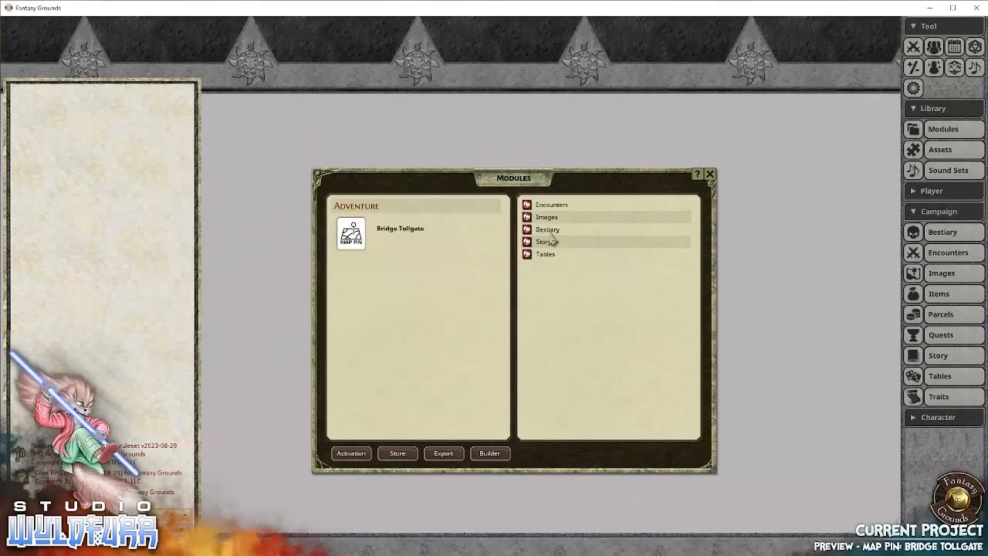
- Look through Bridge Tollgate's Bestiary and Story lists, then close the module library
{"action": "left_click", "coordinate": [548, 229]}
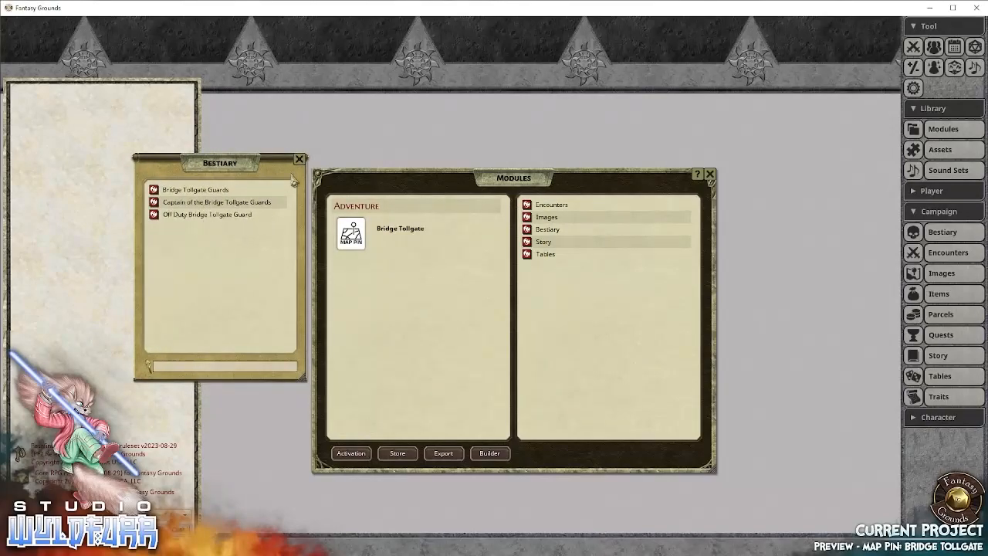
{"action": "left_click", "coordinate": [299, 157]}
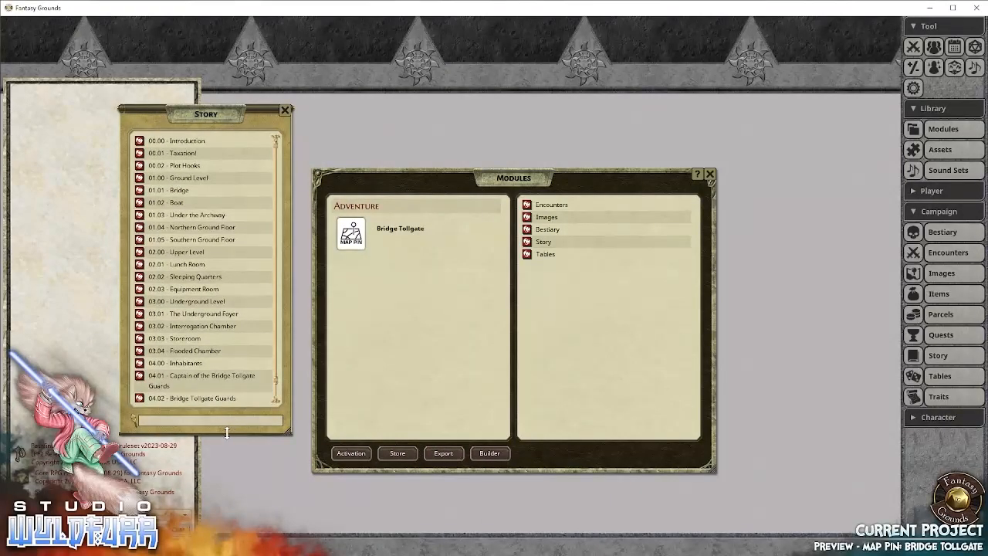
{"action": "scroll", "scroll_direction": "down", "scroll_amount": 3}
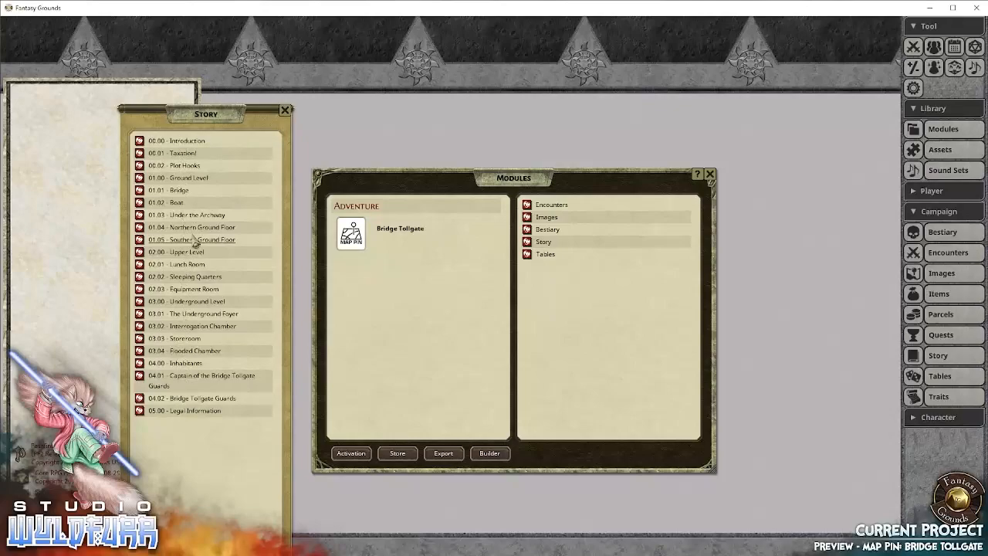
{"action": "left_click", "coordinate": [284, 109]}
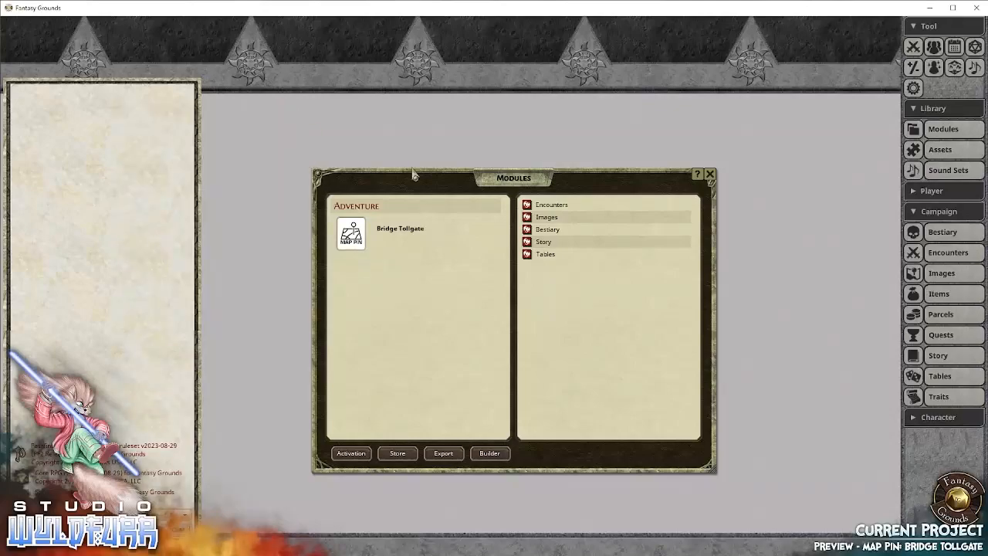
{"action": "left_click", "coordinate": [545, 253]}
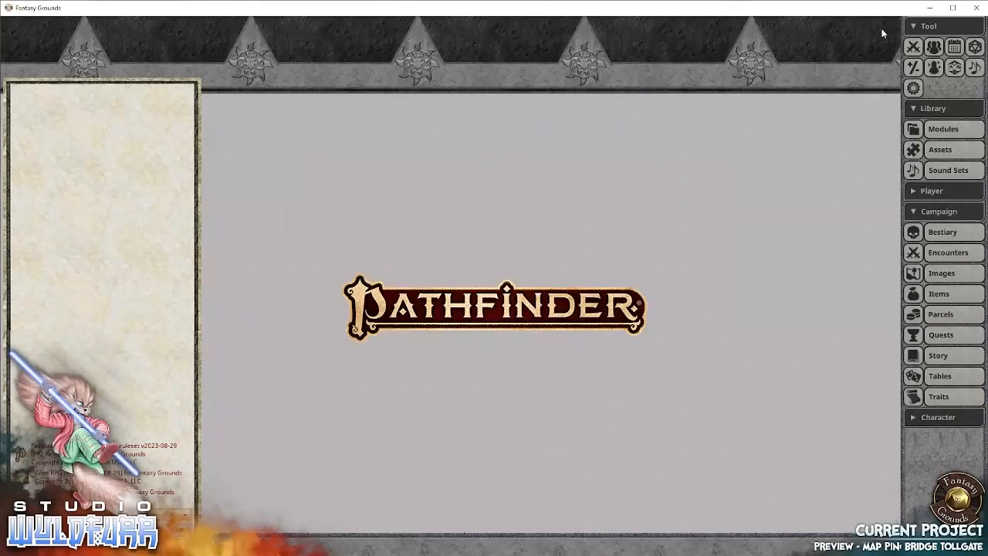
- Show the campaign Story list filtered to the Bridge Tollgate group
{"action": "left_click", "coordinate": [932, 108]}
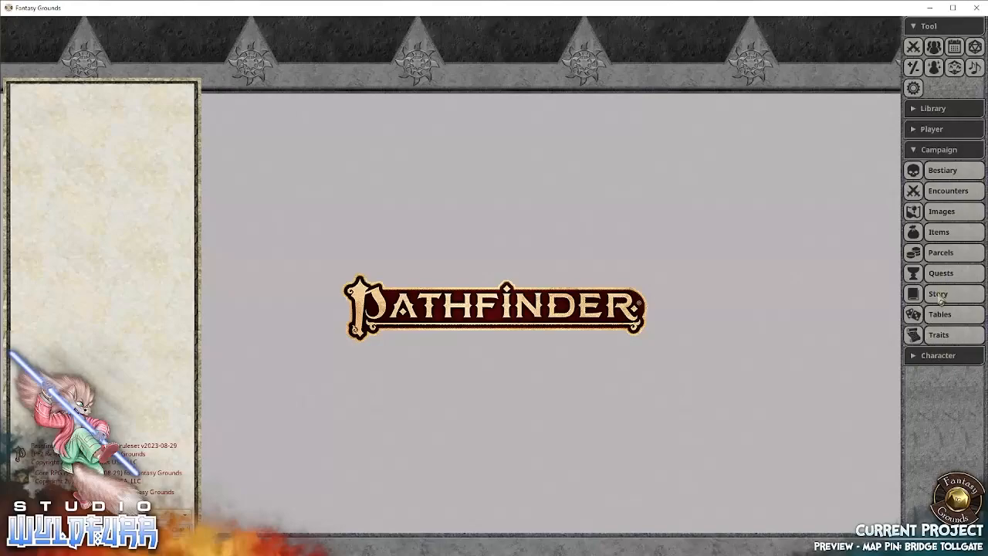
{"action": "left_click", "coordinate": [939, 293]}
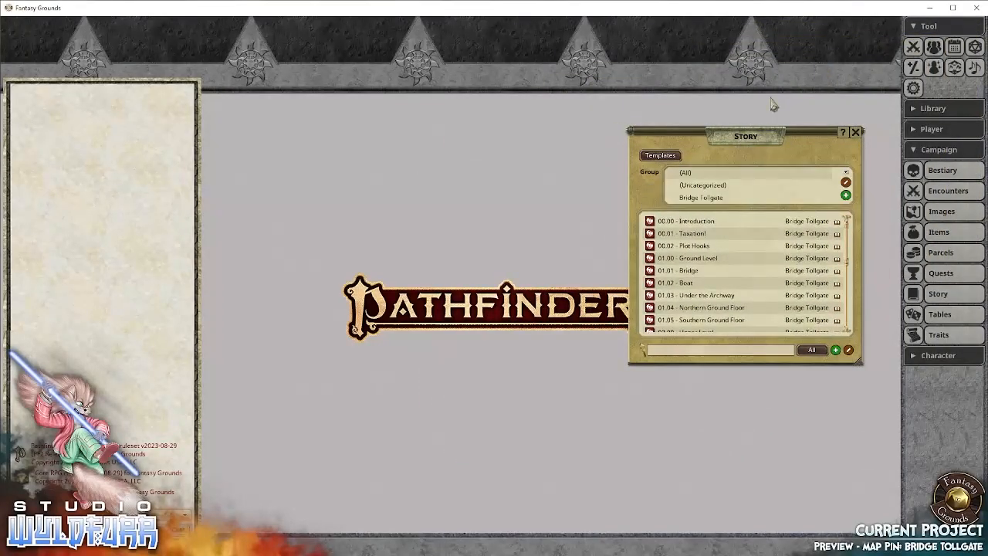
{"action": "mouse_move", "coordinate": [662, 210]}
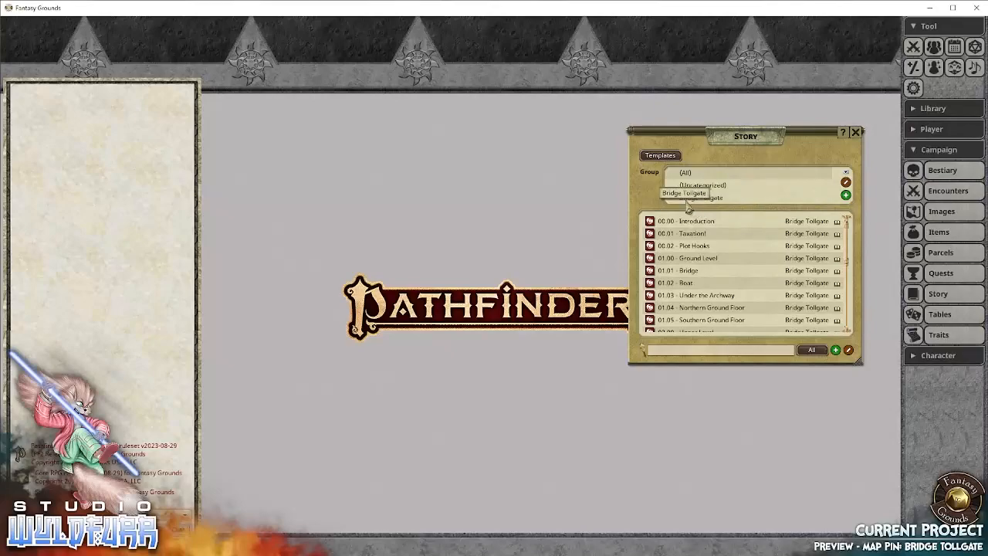
{"action": "left_click", "coordinate": [682, 192]}
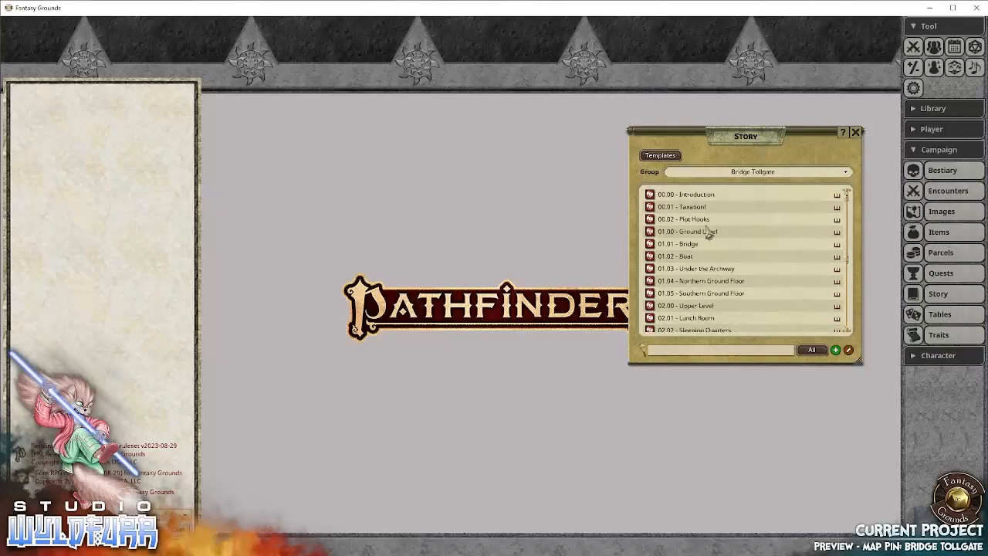
{"action": "double_click", "coordinate": [685, 195]}
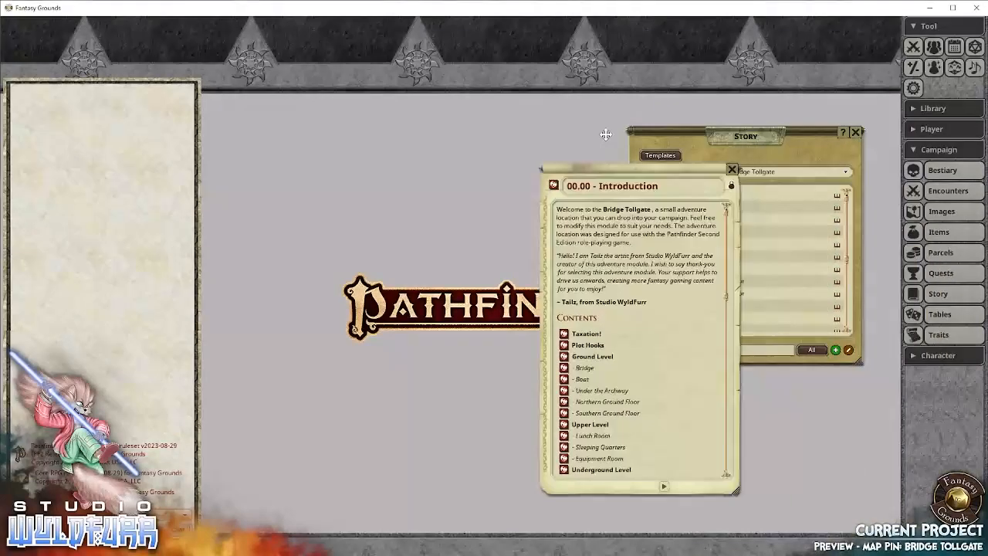
{"action": "left_click_drag", "start_coordinate": [612, 185], "coordinate": [664, 118]}
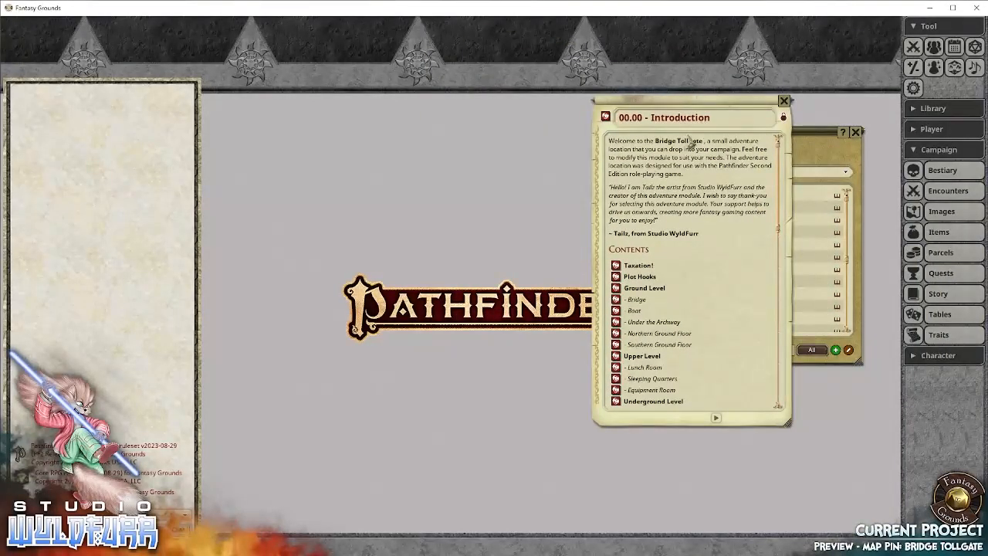
{"action": "scroll", "scroll_direction": "down", "scroll_amount": 3}
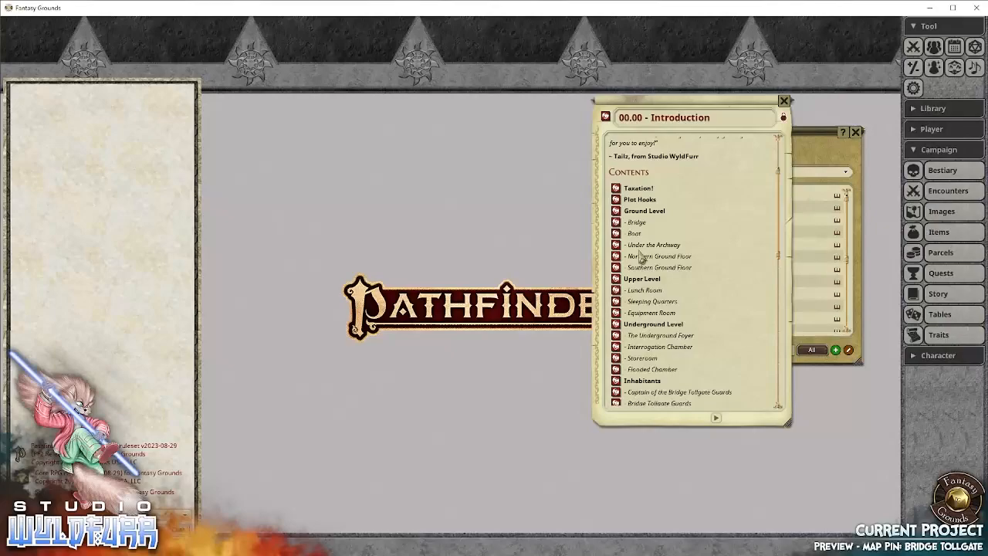
{"action": "mouse_move", "coordinate": [656, 301]}
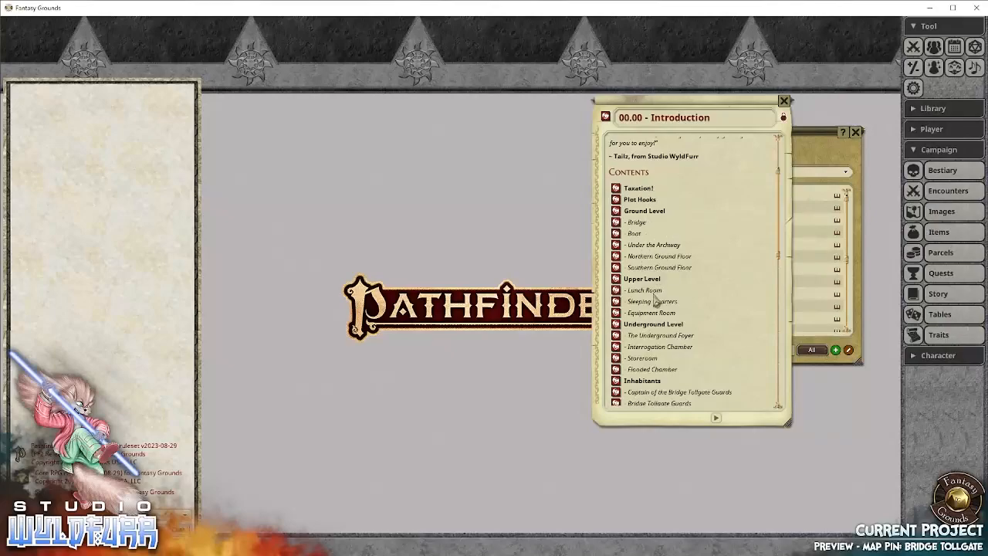
{"action": "scroll", "scroll_direction": "down", "scroll_amount": 3}
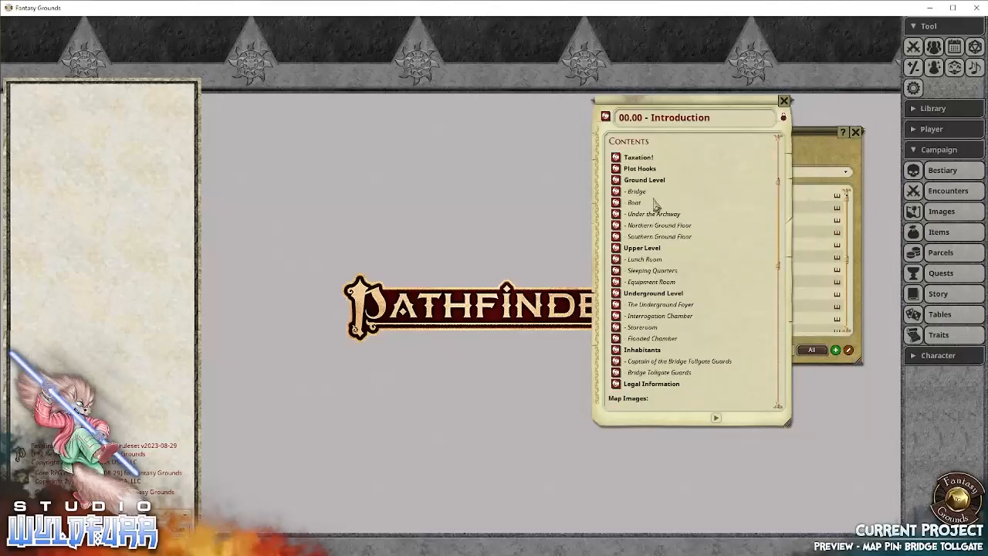
{"action": "left_click", "coordinate": [784, 100]}
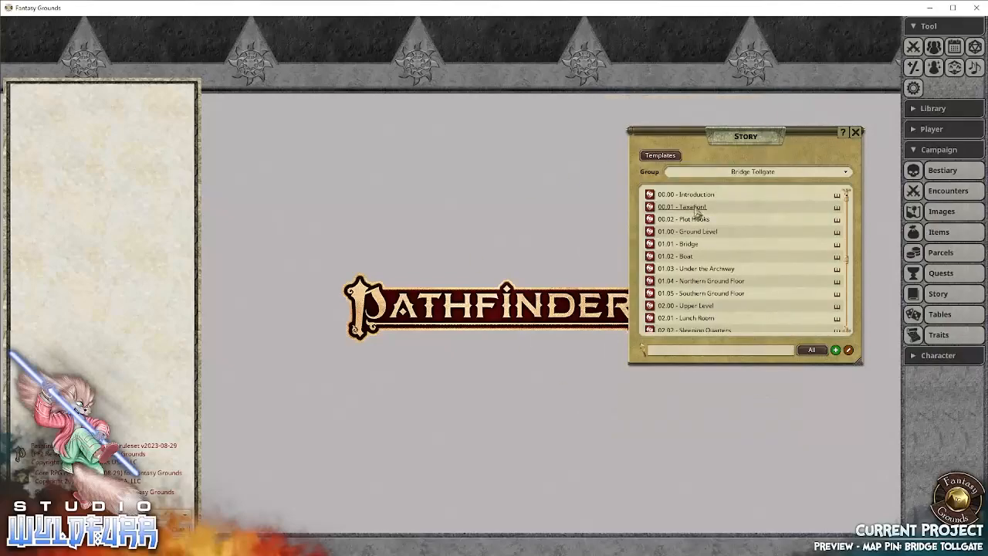
{"action": "left_click", "coordinate": [682, 207]}
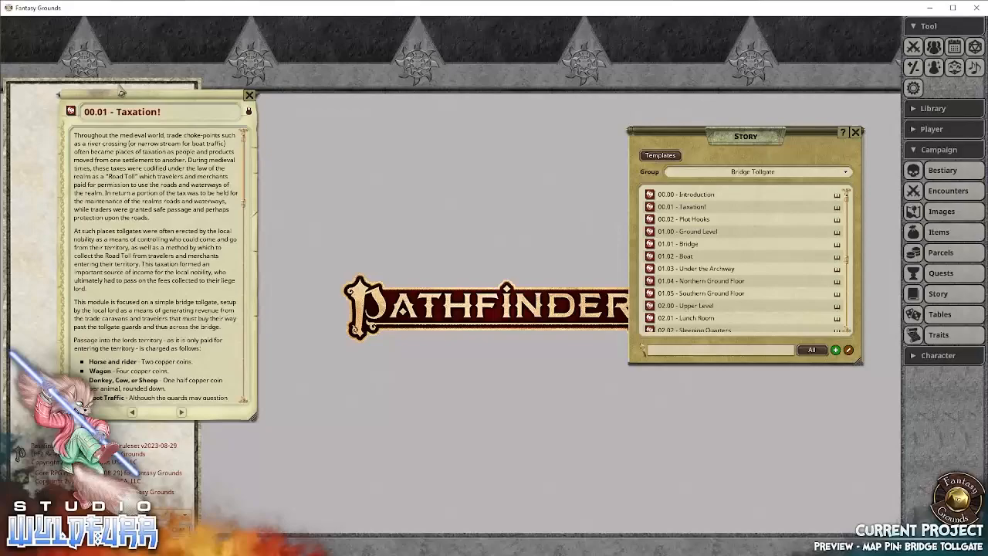
{"action": "left_click_drag", "start_coordinate": [154, 111], "coordinate": [460, 117]}
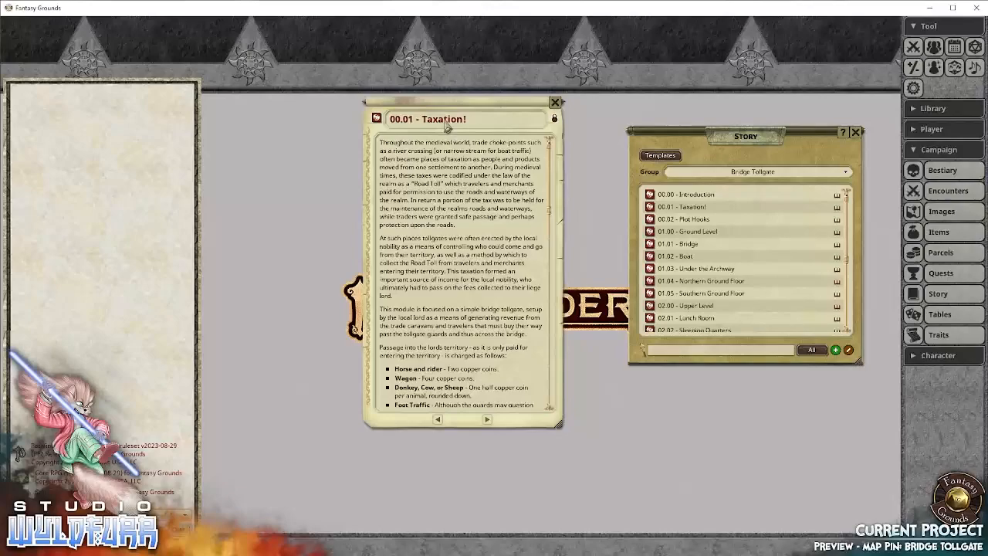
{"action": "mouse_move", "coordinate": [496, 226]}
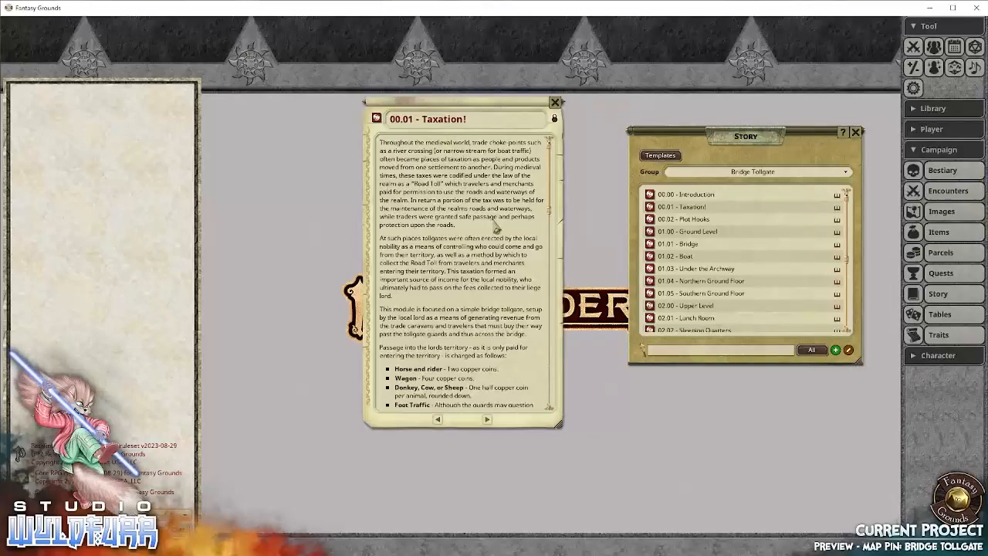
{"action": "scroll", "scroll_direction": "down", "scroll_amount": 3}
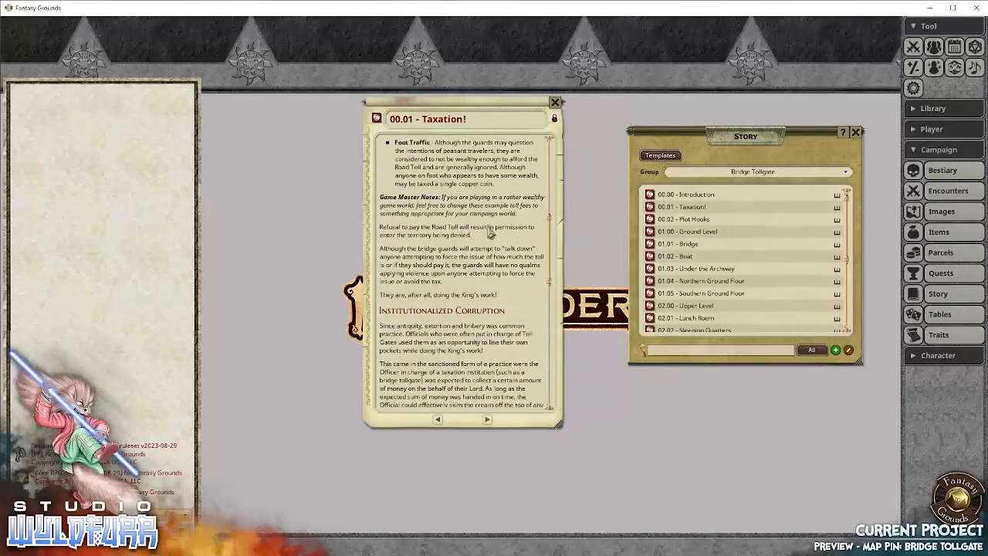
{"action": "scroll", "scroll_direction": "down", "scroll_amount": 3}
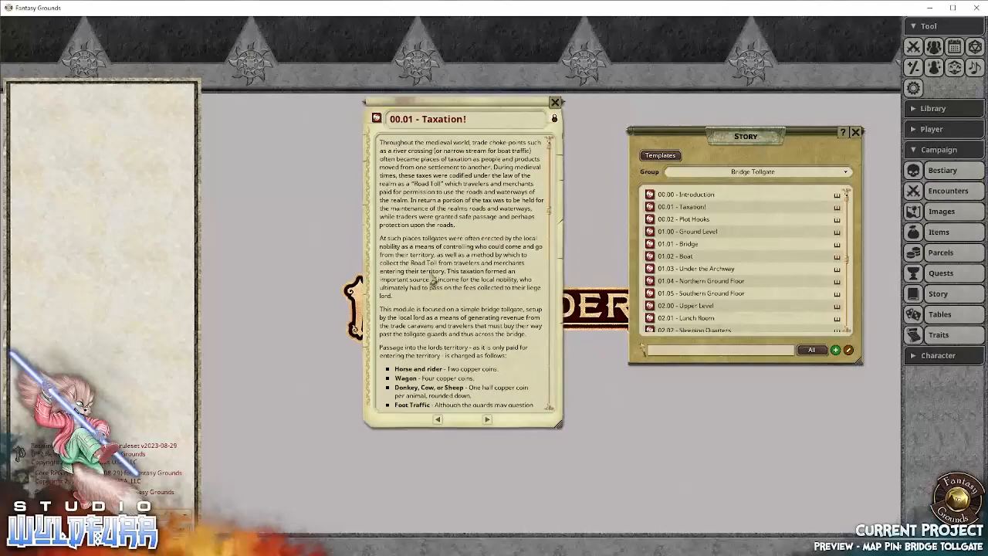
{"action": "scroll", "scroll_direction": "down", "scroll_amount": 3}
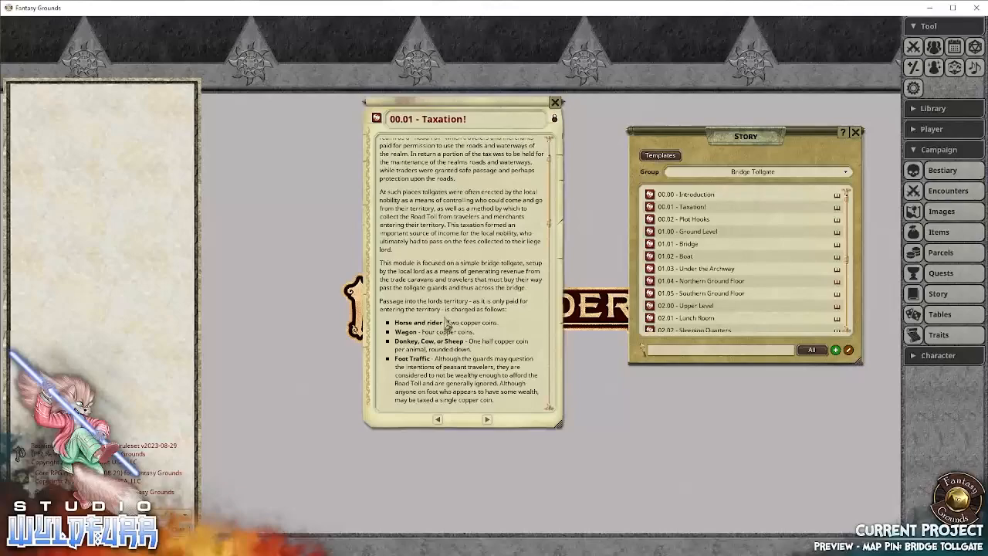
{"action": "scroll", "scroll_direction": "down", "scroll_amount": 3}
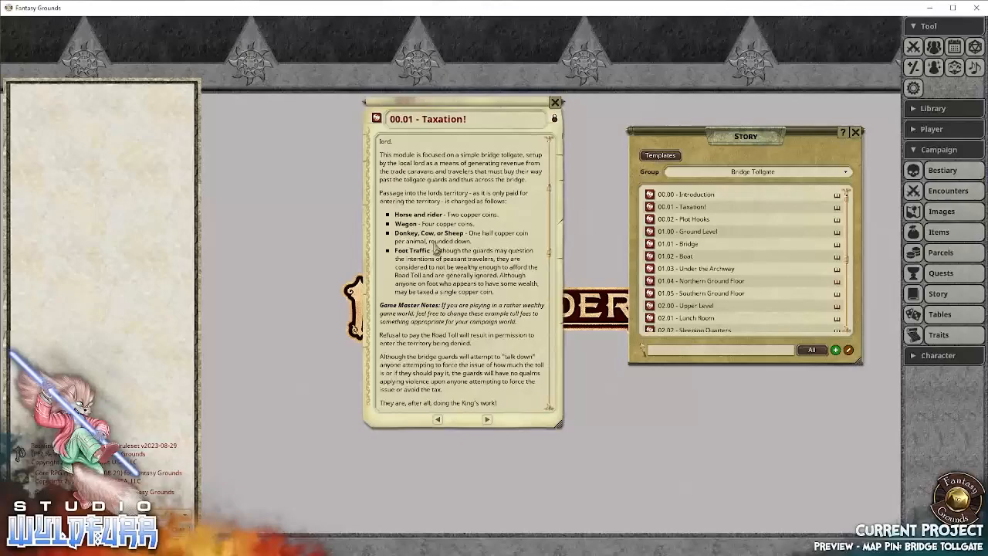
{"action": "scroll", "scroll_direction": "down", "scroll_amount": 3}
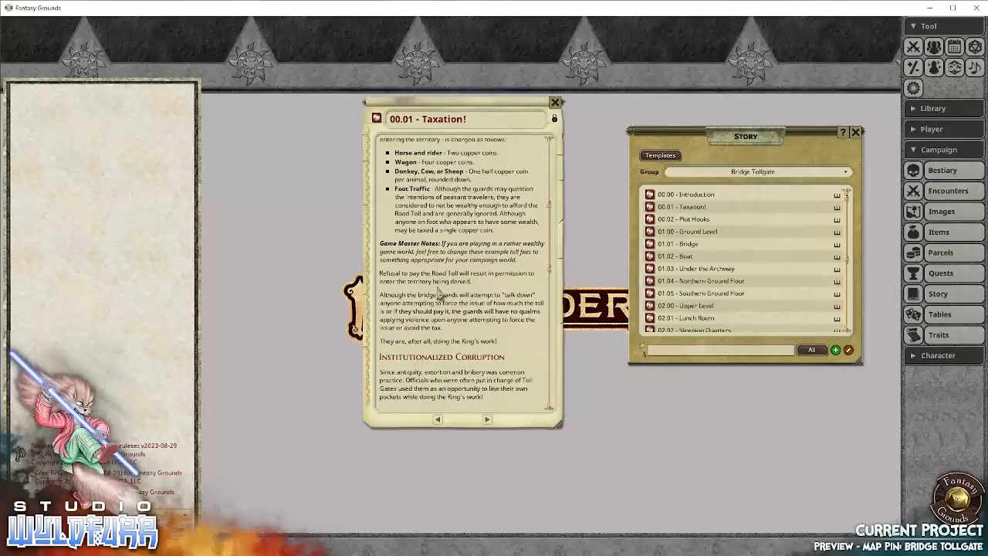
{"action": "scroll", "scroll_direction": "down", "scroll_amount": 3}
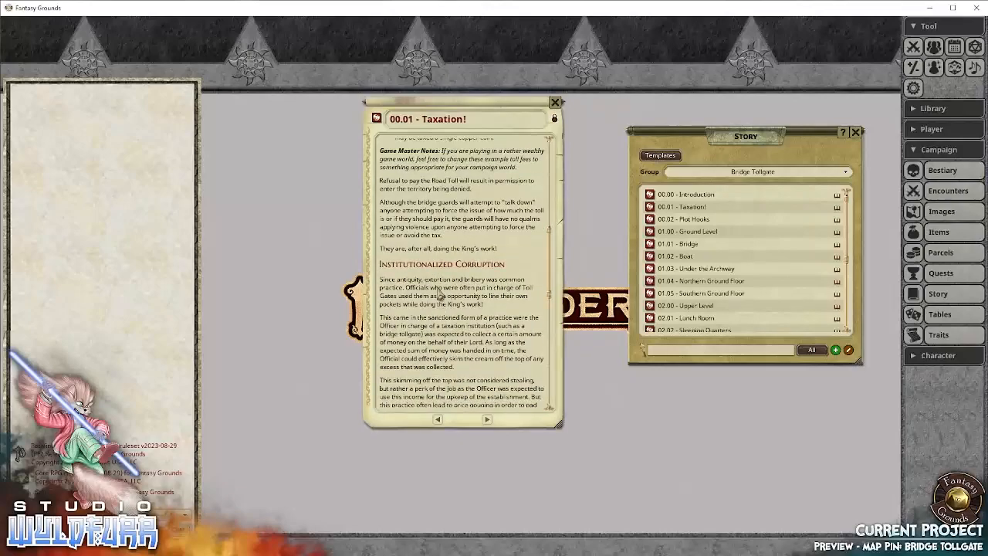
{"action": "scroll", "scroll_direction": "down", "scroll_amount": 3}
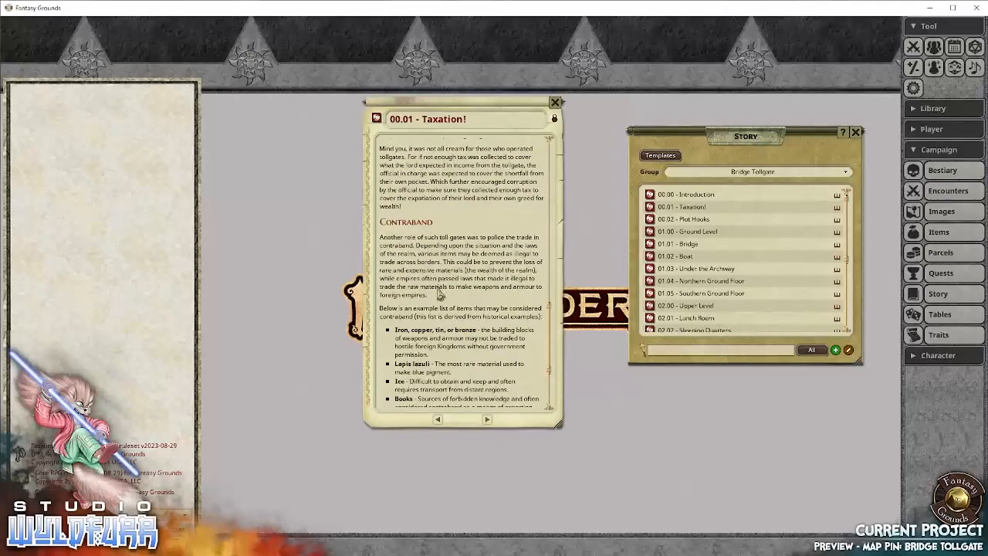
{"action": "scroll", "scroll_direction": "down", "scroll_amount": 3}
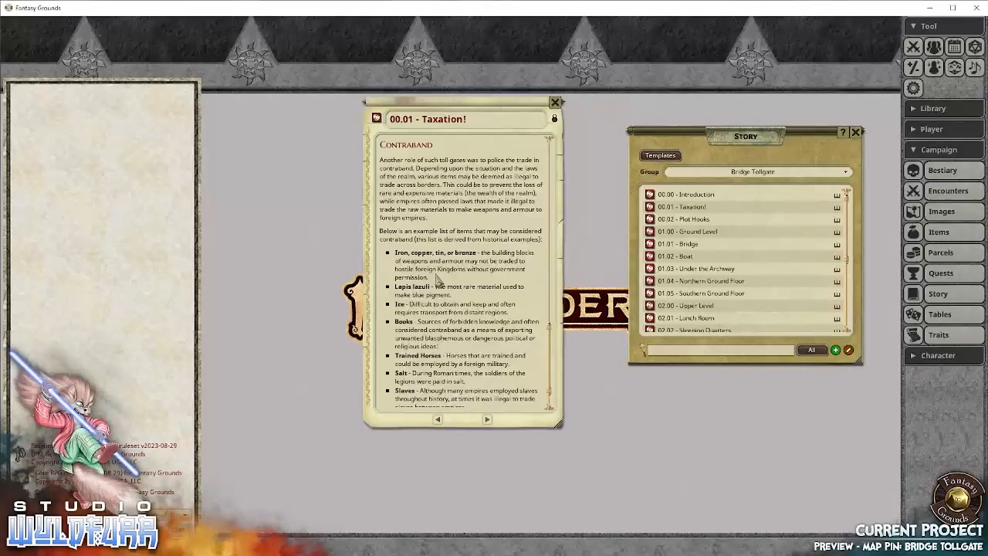
{"action": "scroll", "scroll_direction": "down", "scroll_amount": 3}
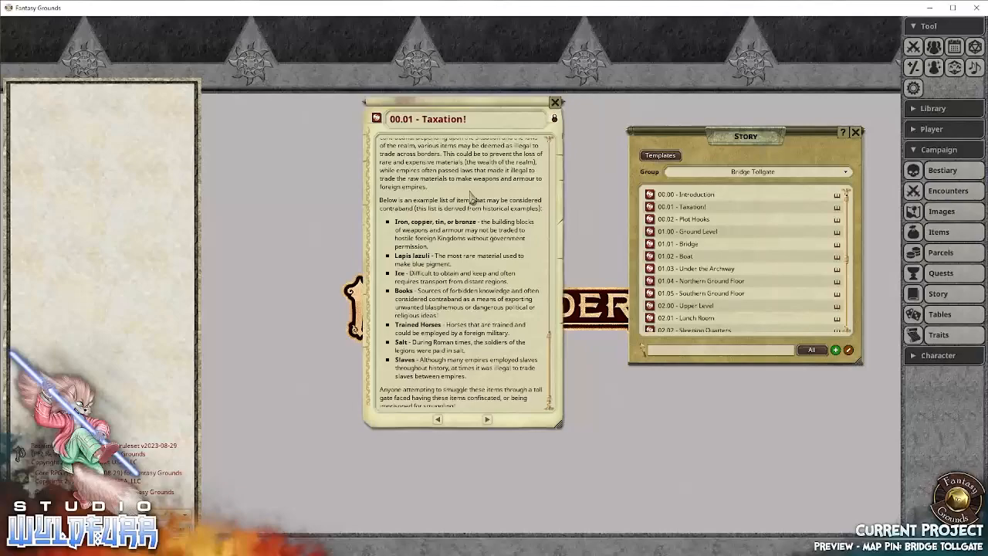
{"action": "mouse_move", "coordinate": [466, 265]}
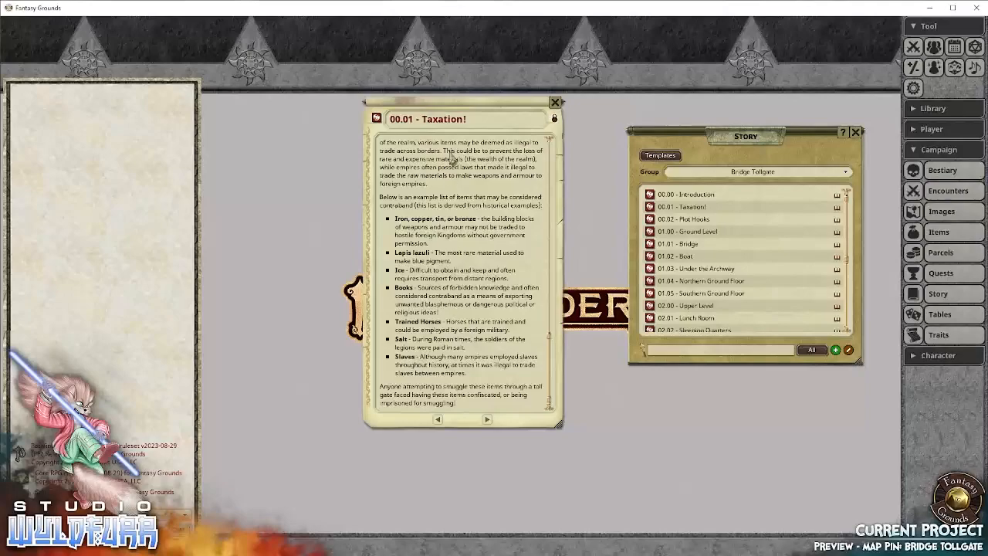
{"action": "scroll", "scroll_direction": "down", "scroll_amount": 3}
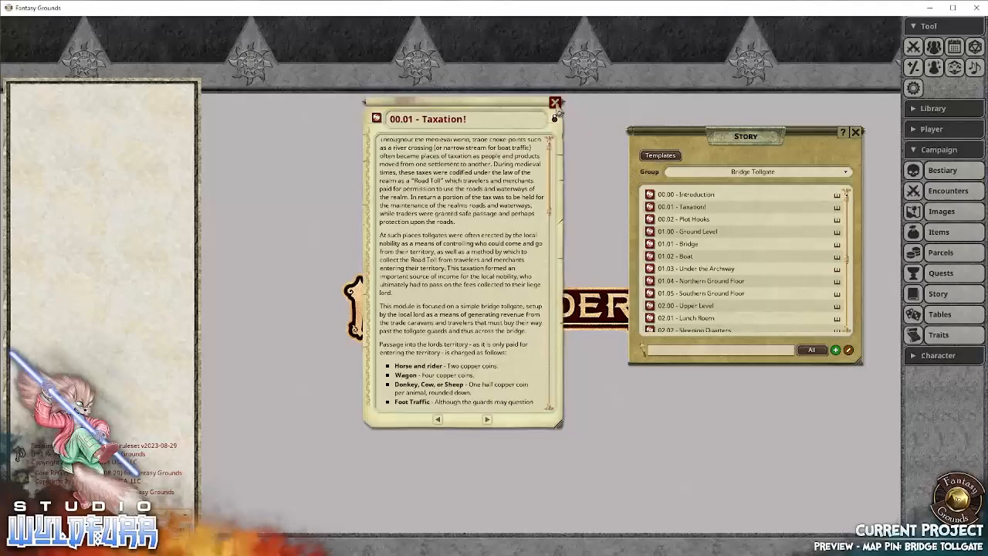
- Close Taxation! and read through the 00.02 - Plot Hooks story entry
{"action": "left_click", "coordinate": [556, 102]}
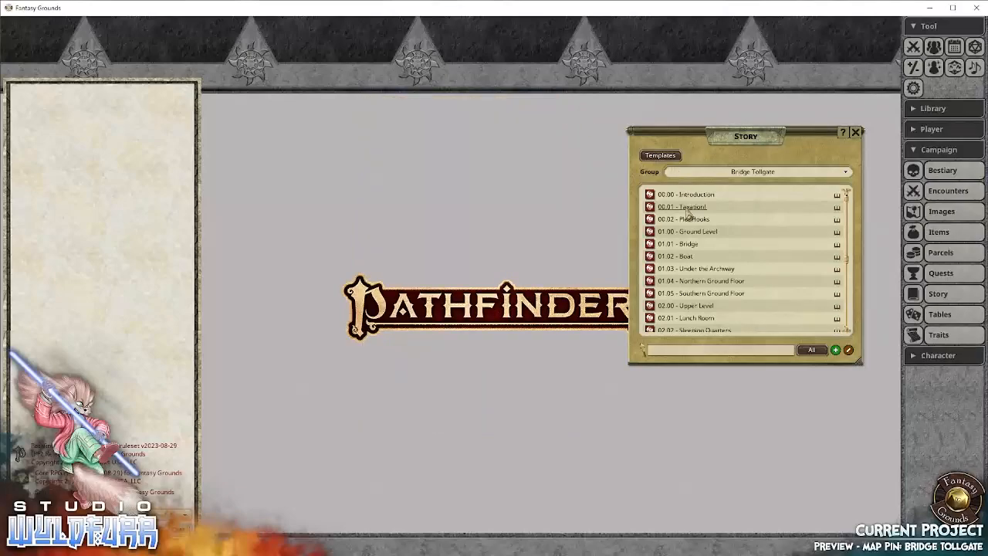
{"action": "mouse_move", "coordinate": [660, 316]}
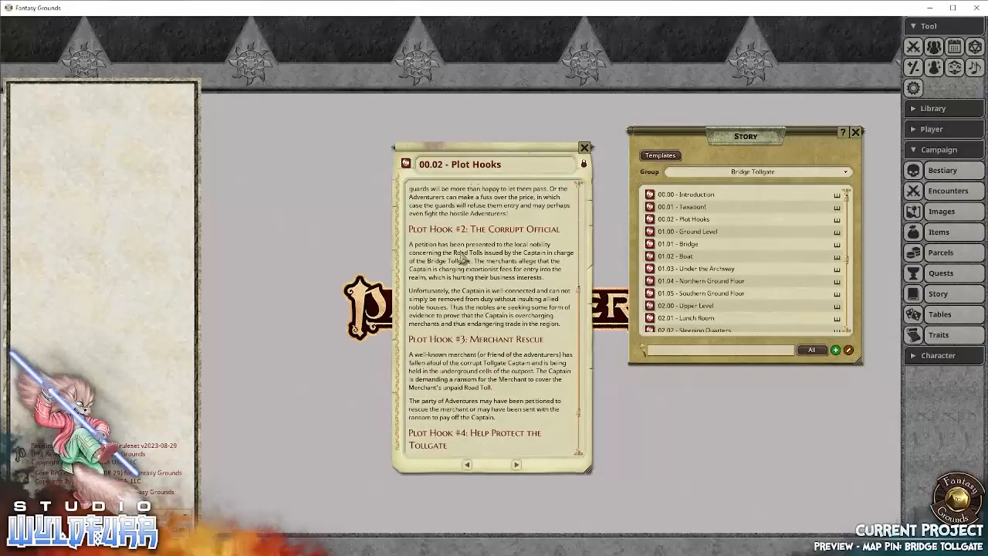
{"action": "scroll", "scroll_direction": "down", "scroll_amount": 3}
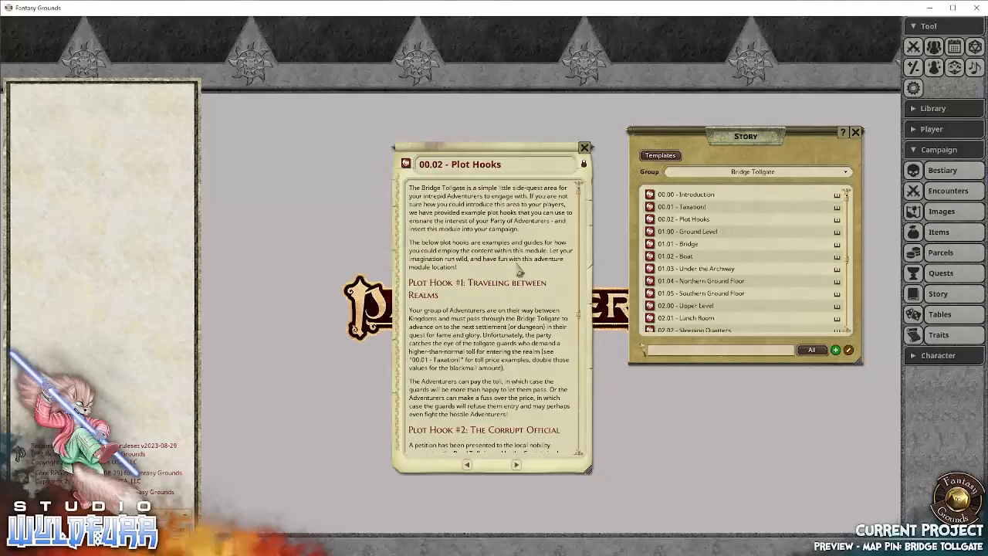
{"action": "mouse_move", "coordinate": [451, 300]}
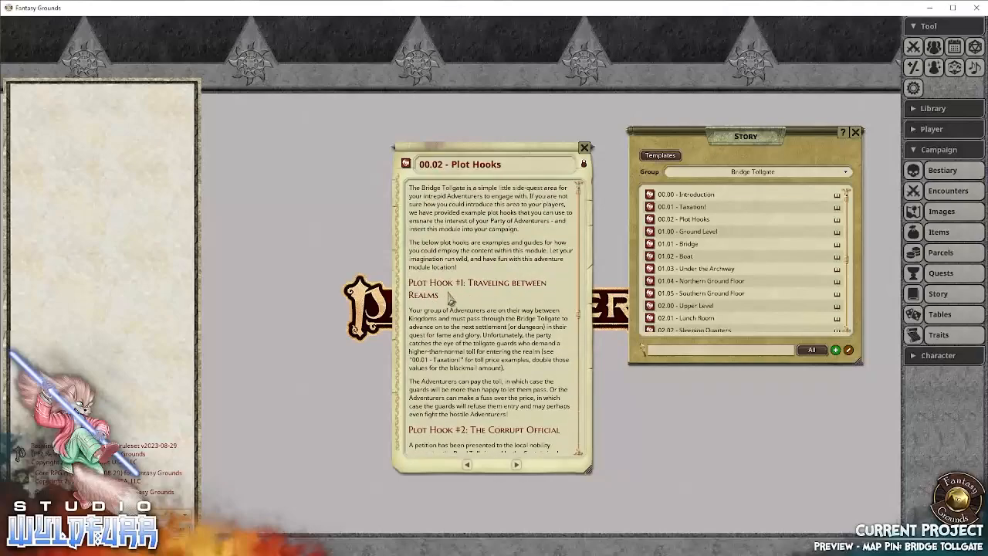
{"action": "scroll", "scroll_direction": "down", "scroll_amount": 3}
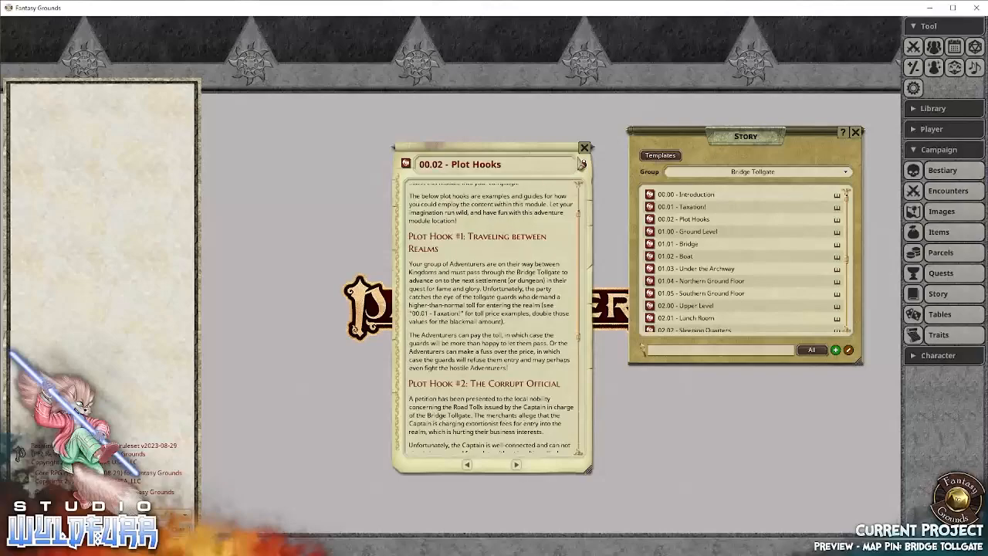
- Read through the 01.00 - Ground Level story entry, moved rightward over the screen
{"action": "left_click", "coordinate": [583, 148]}
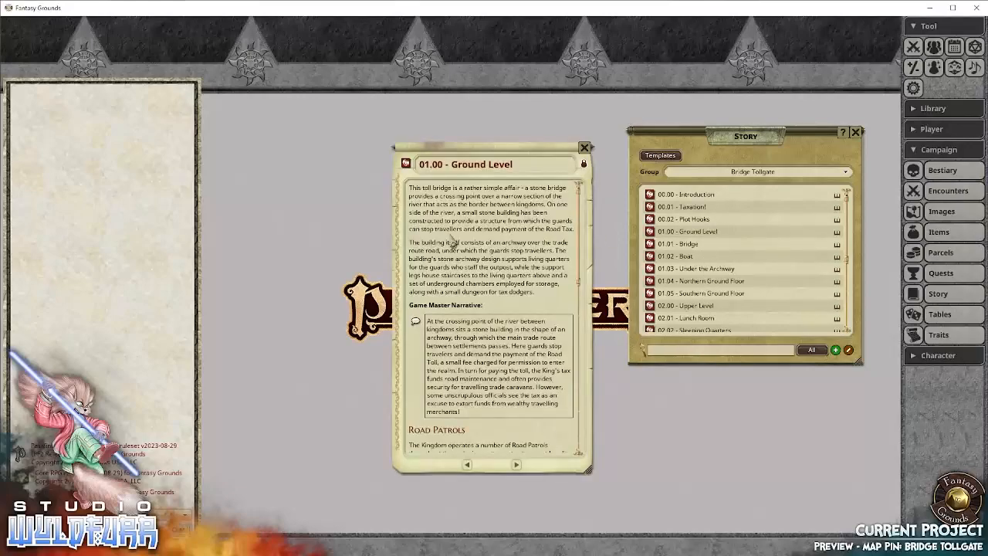
{"action": "scroll", "scroll_direction": "down", "scroll_amount": 3}
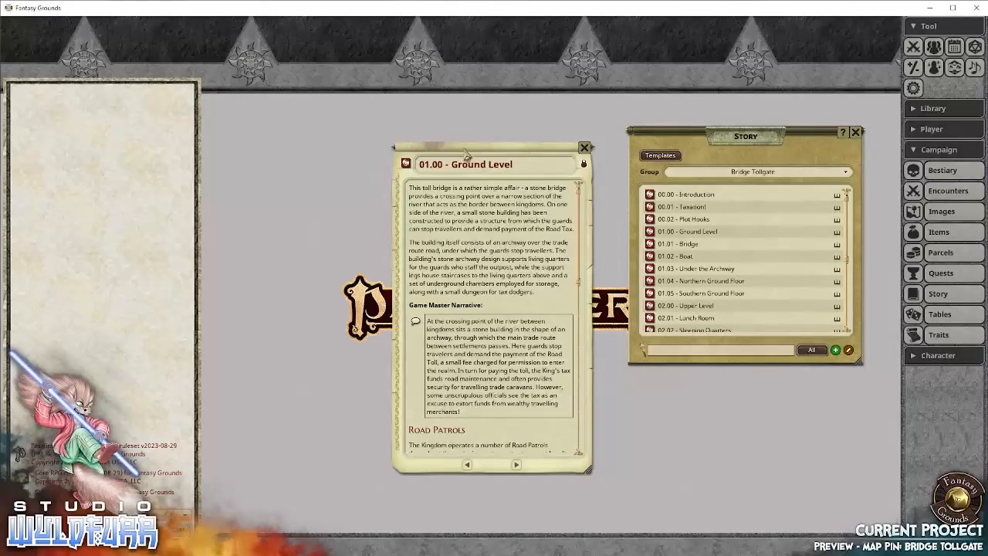
{"action": "left_click_drag", "start_coordinate": [491, 164], "coordinate": [534, 93]}
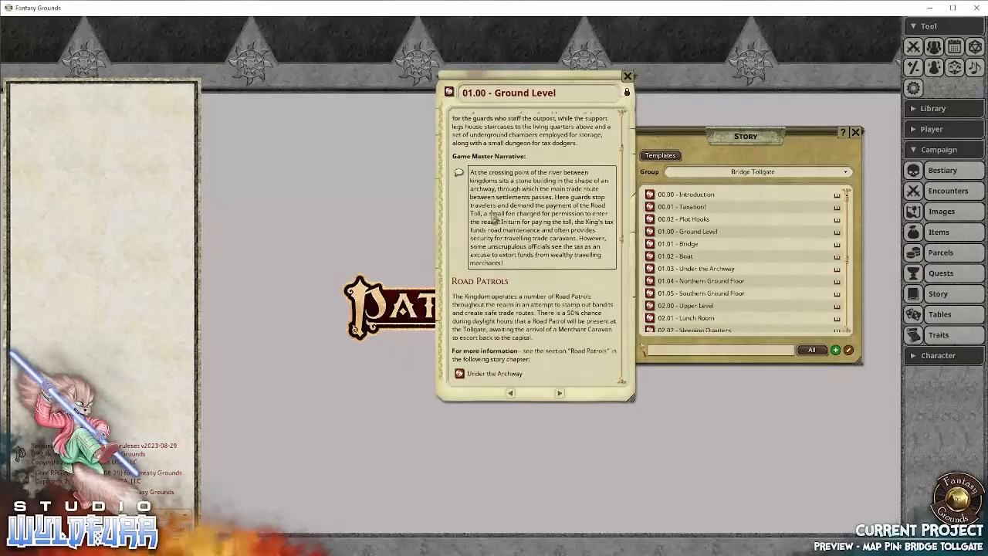
{"action": "scroll", "scroll_direction": "down", "scroll_amount": 3}
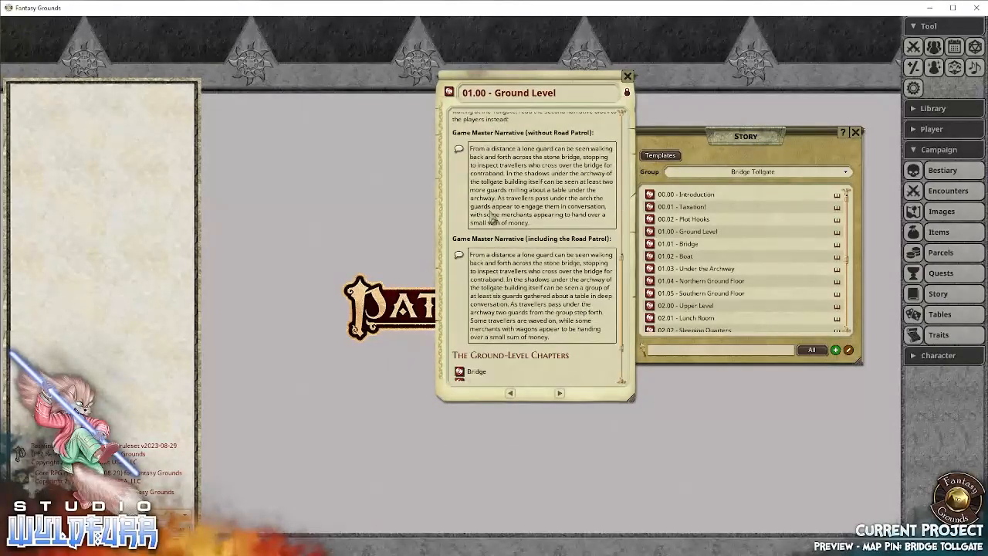
{"action": "scroll", "scroll_direction": "down", "scroll_amount": 3}
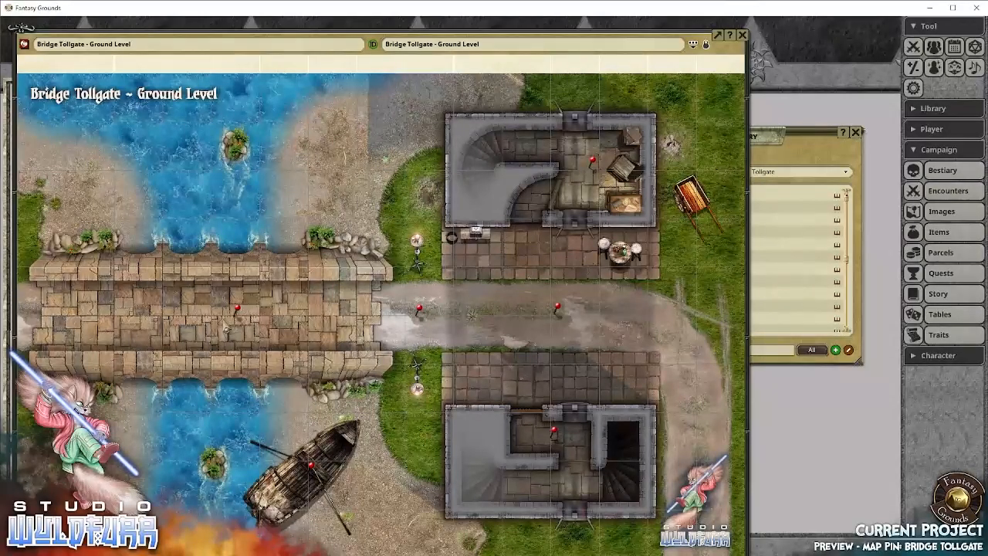
{"action": "mouse_move", "coordinate": [226, 307]}
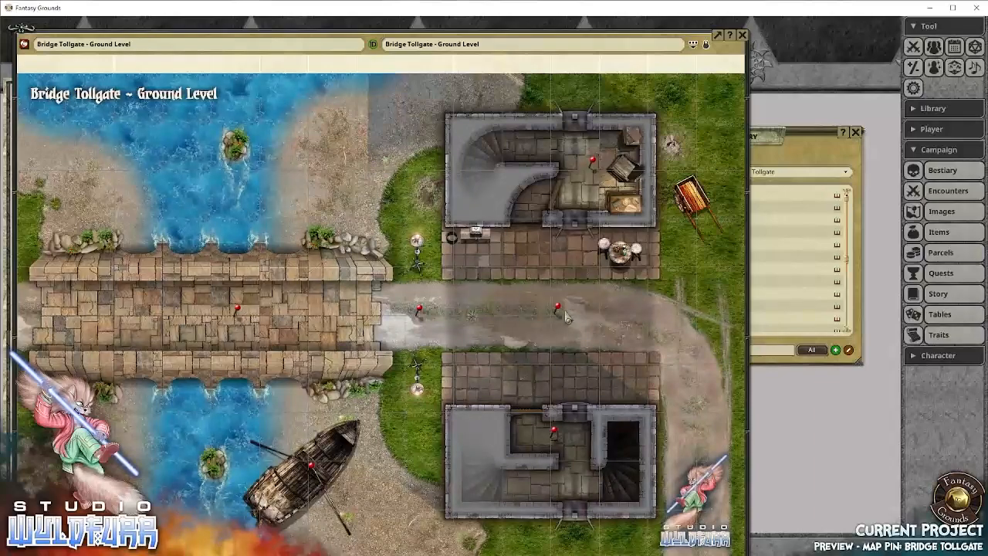
{"action": "mouse_move", "coordinate": [544, 182]}
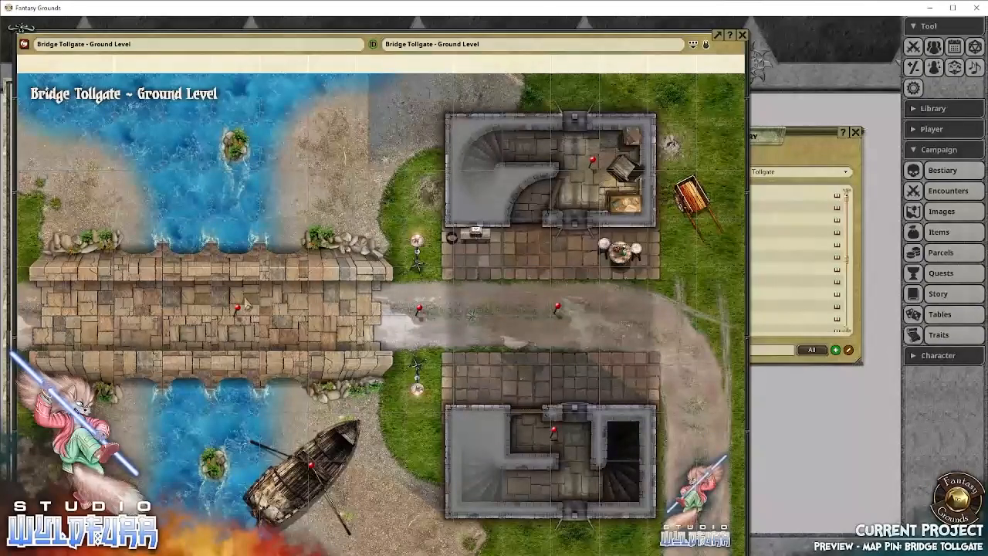
{"action": "mouse_move", "coordinate": [240, 312]}
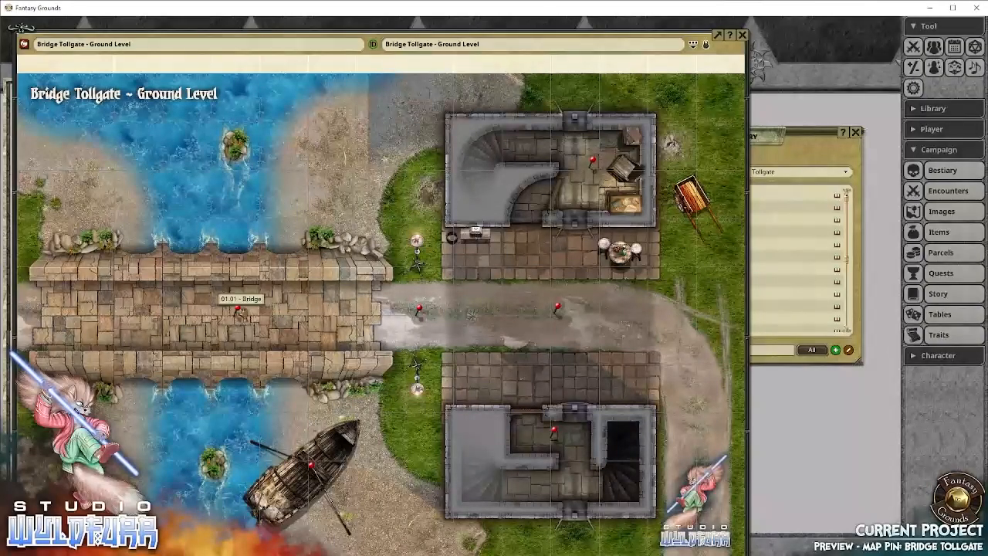
{"action": "mouse_move", "coordinate": [601, 173]}
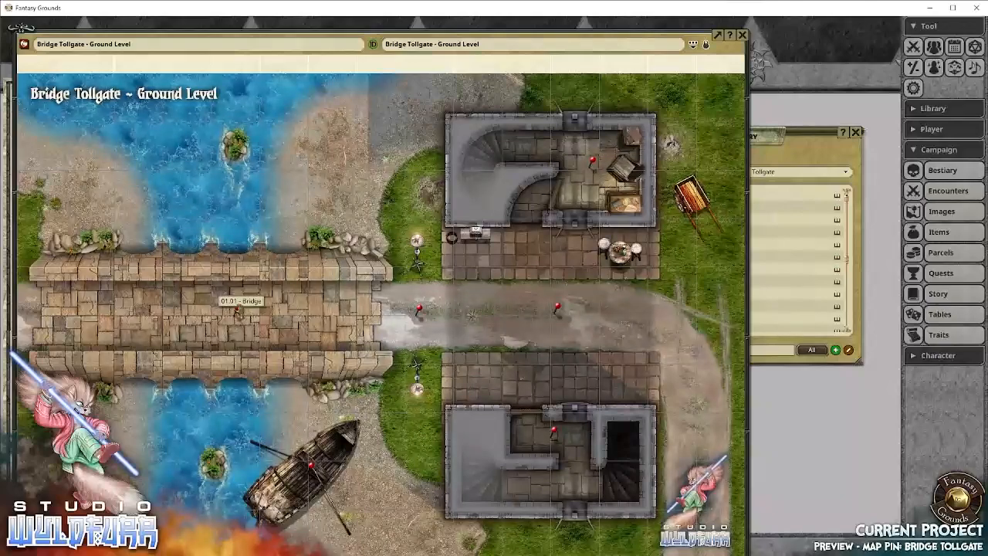
- Bring up the 01.01 - Bridge story entry from its pin on the Ground Level map
{"action": "left_click", "coordinate": [239, 299]}
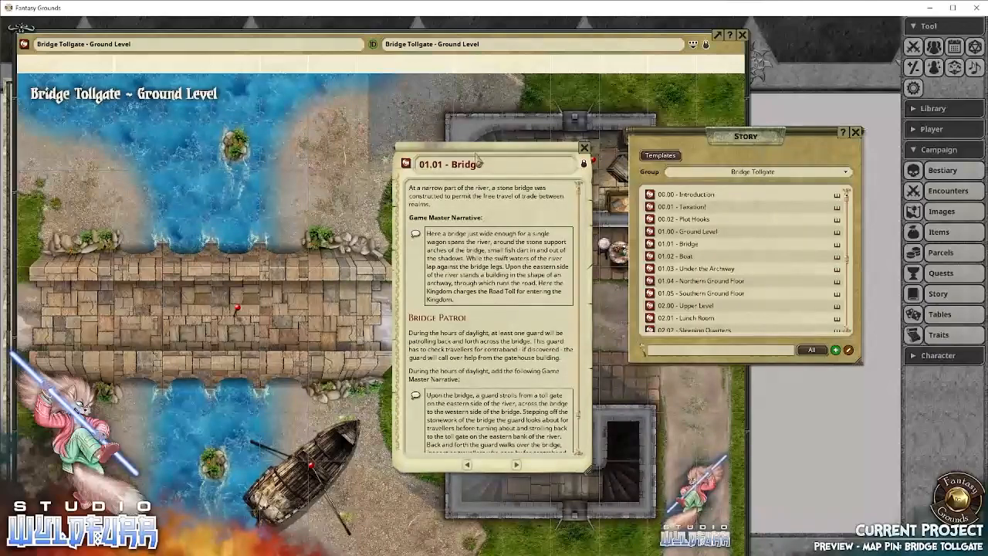
- Read the Bridge and 04.02 - Bridge Tollgate Guards entries, then reveal the ground-level map
{"action": "left_click_drag", "start_coordinate": [447, 164], "coordinate": [540, 204]}
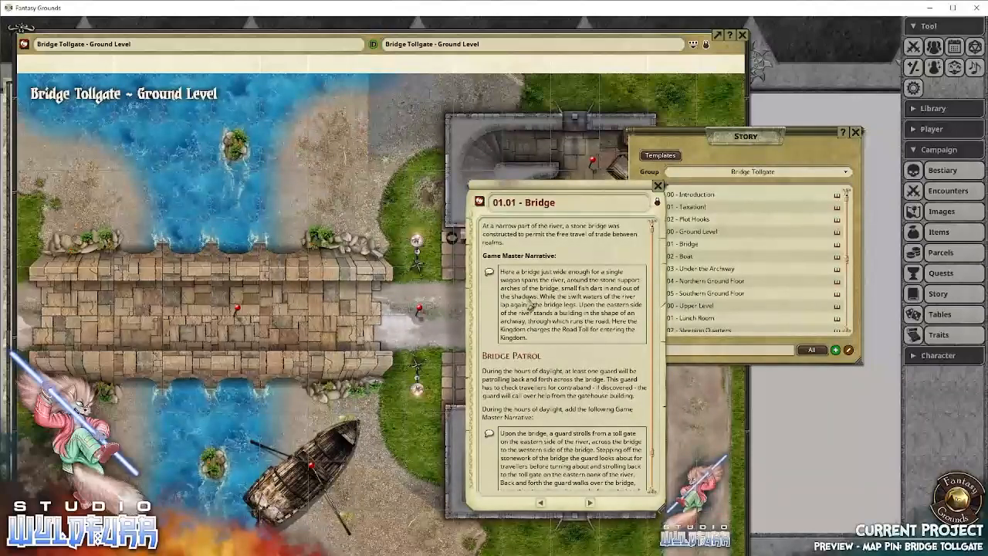
{"action": "scroll", "scroll_direction": "down", "scroll_amount": 3}
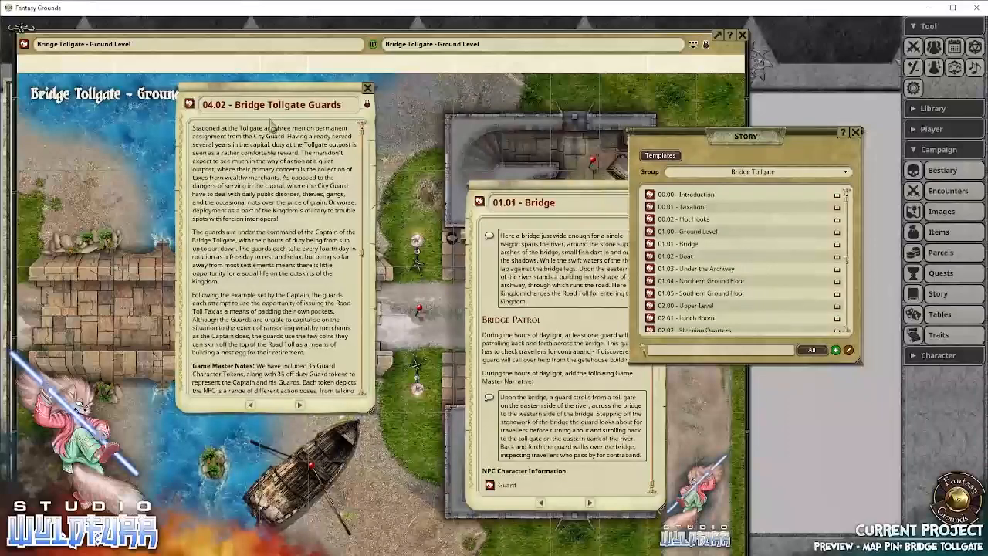
{"action": "scroll", "scroll_direction": "down", "scroll_amount": 3}
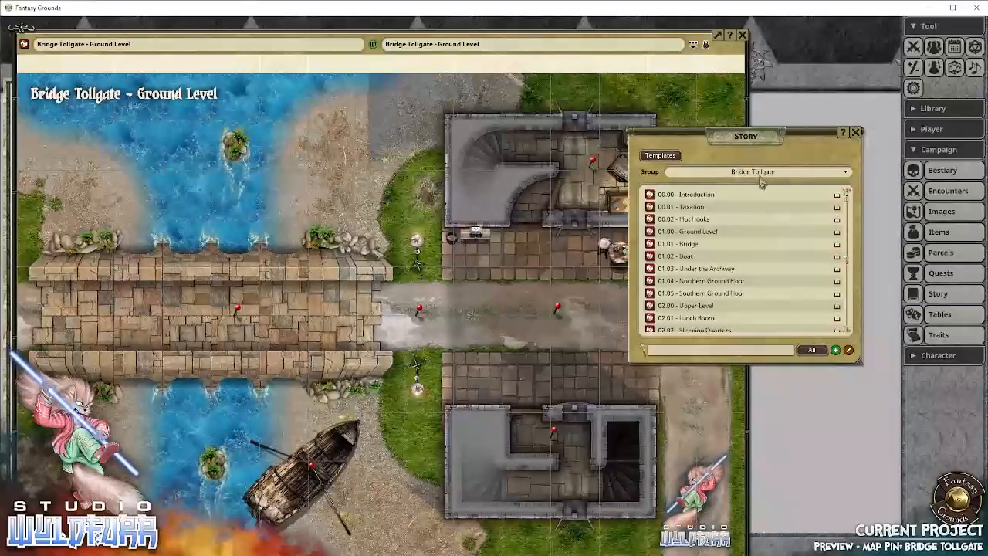
{"action": "left_click", "coordinate": [855, 133]}
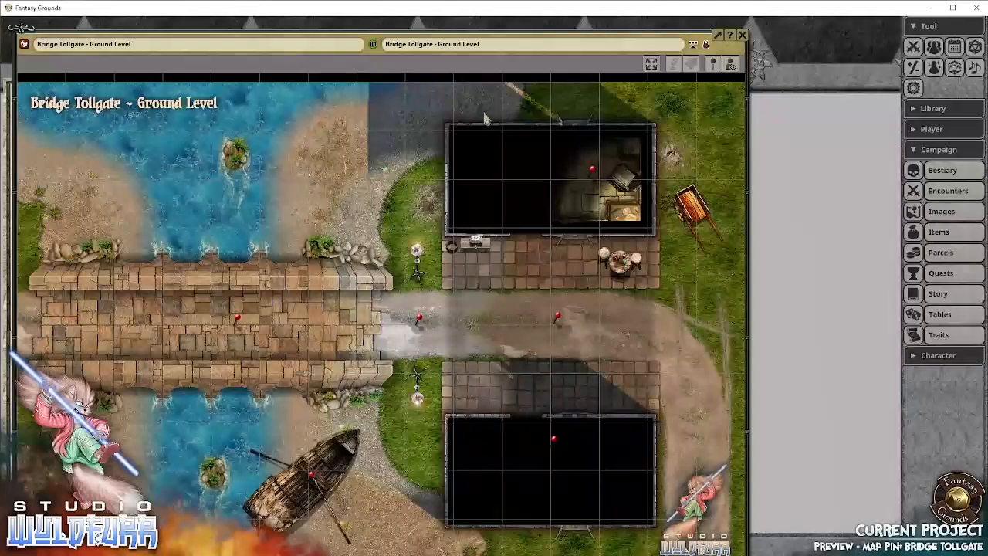
{"action": "mouse_move", "coordinate": [525, 229]}
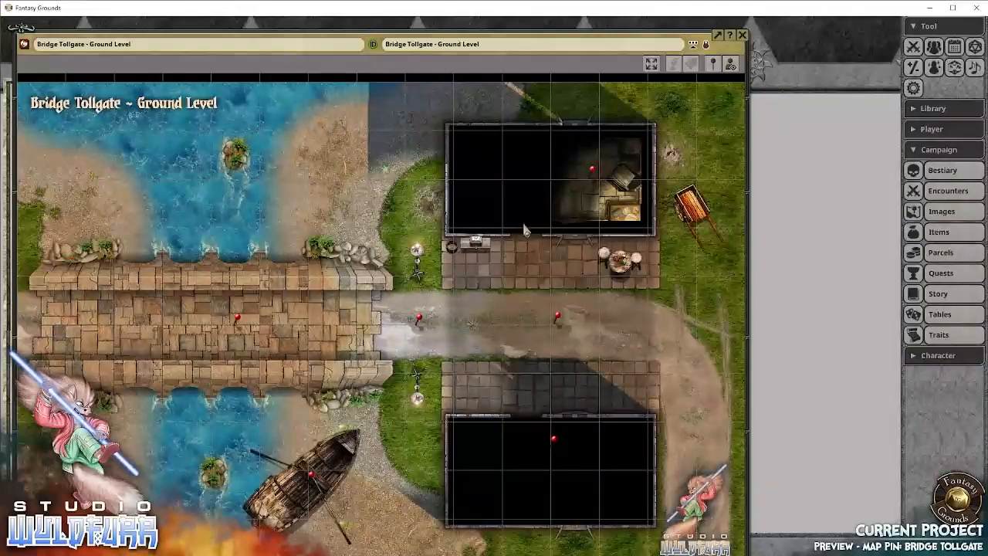
{"action": "mouse_move", "coordinate": [571, 476]}
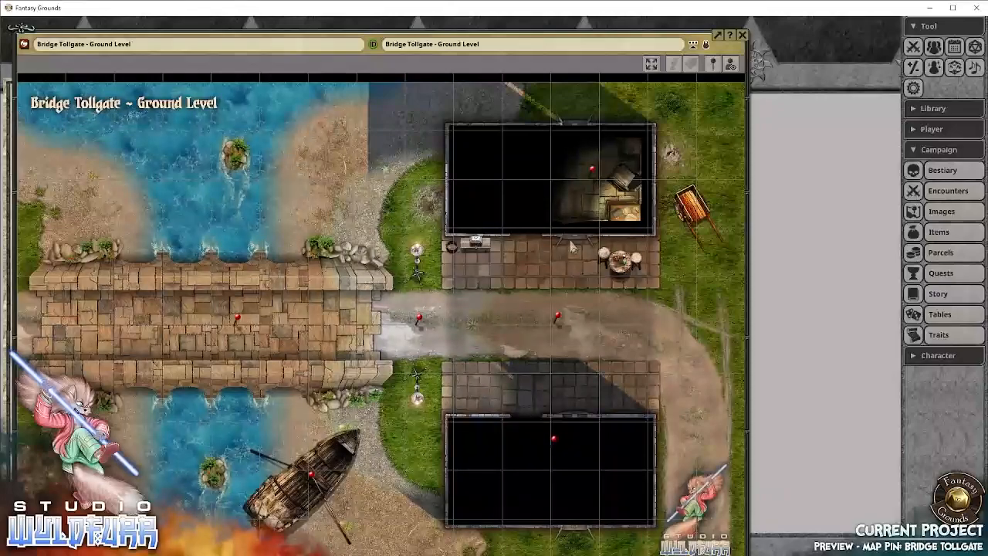
{"action": "mouse_move", "coordinate": [522, 210]}
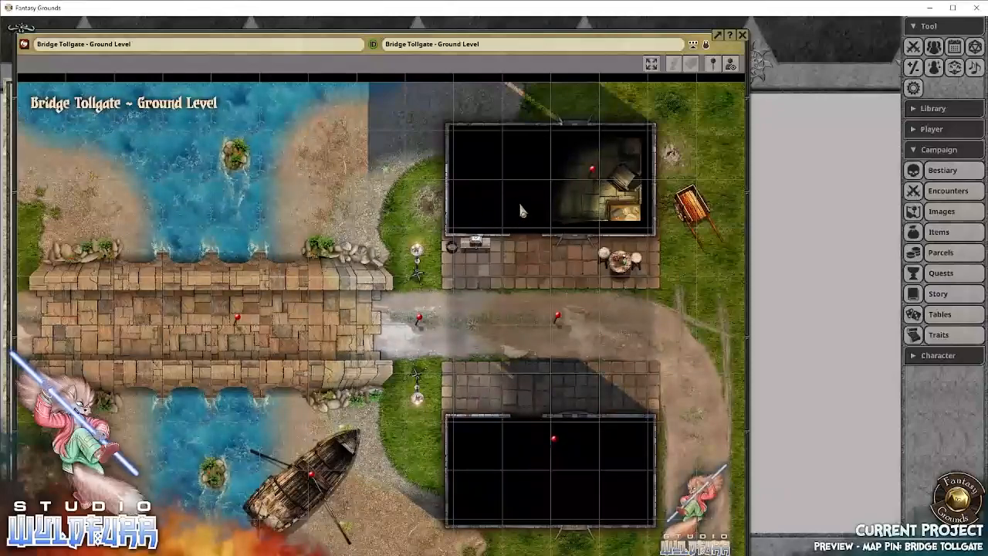
{"action": "mouse_move", "coordinate": [479, 192]}
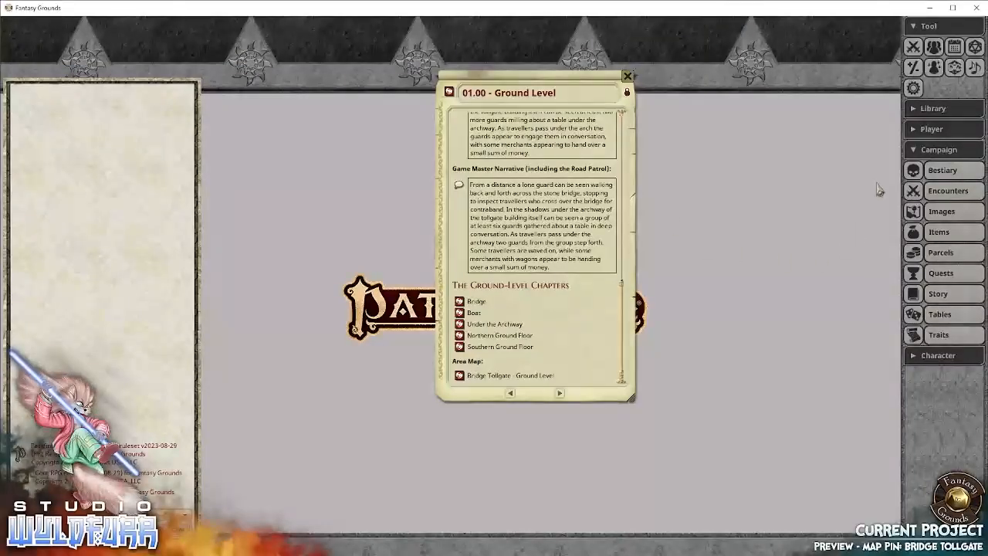
{"action": "mouse_move", "coordinate": [941, 210]}
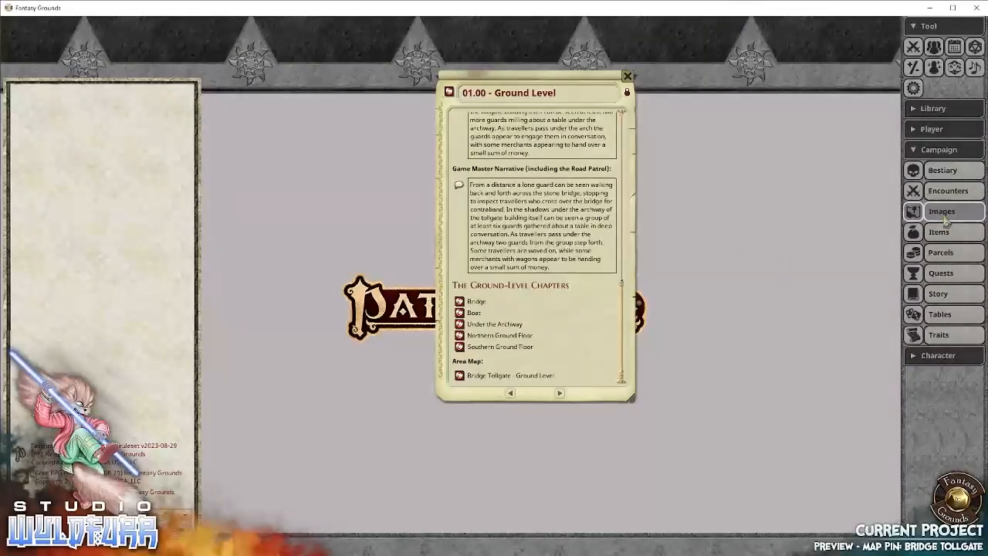
- Display the Bridge Tollgate - Upper Level battle map from the campaign images list
{"action": "left_click", "coordinate": [942, 210]}
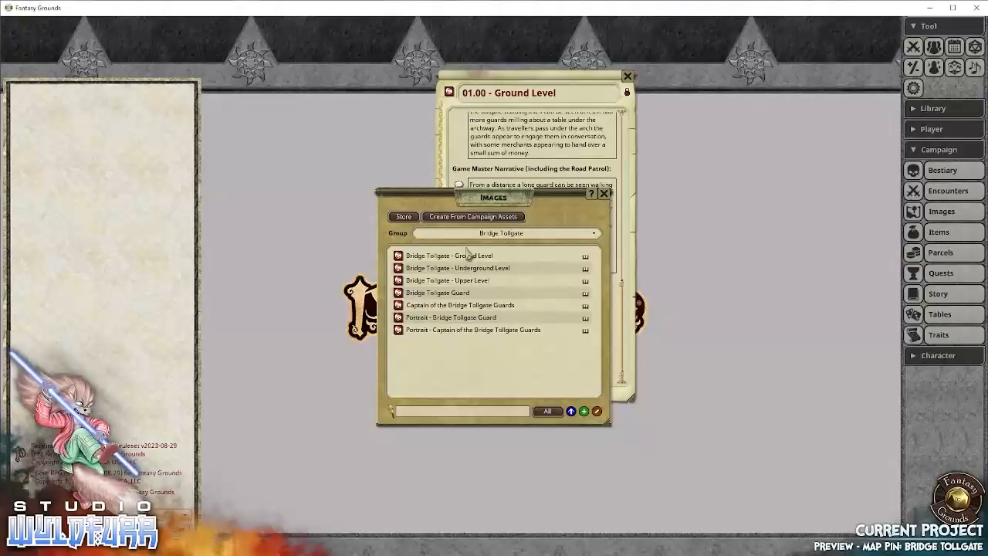
{"action": "mouse_move", "coordinate": [465, 284]}
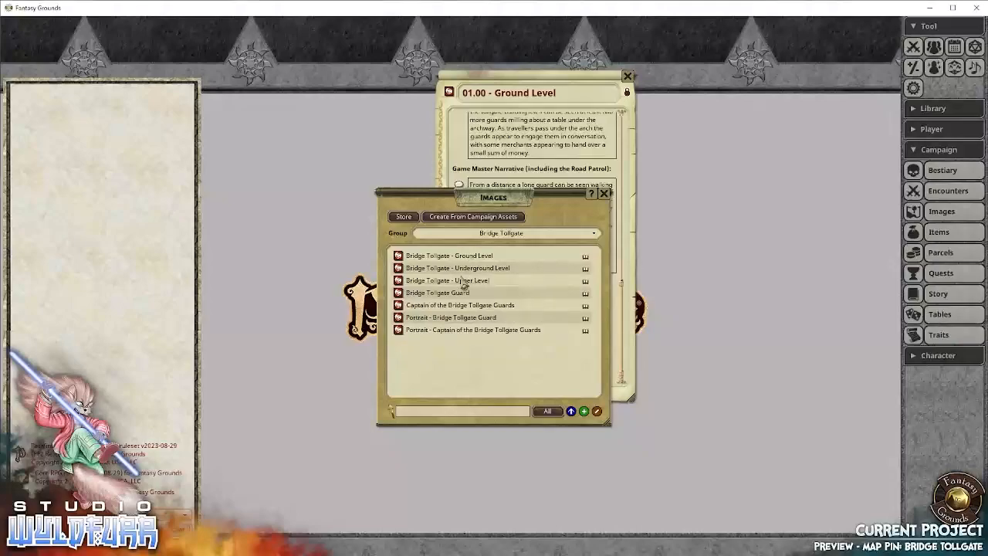
{"action": "double_click", "coordinate": [448, 281]}
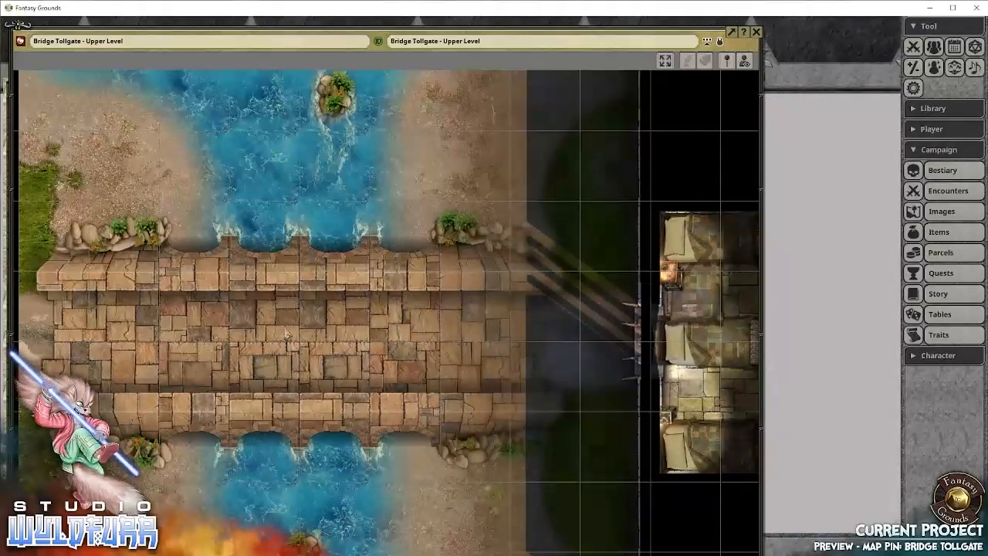
{"action": "mouse_move", "coordinate": [491, 311]}
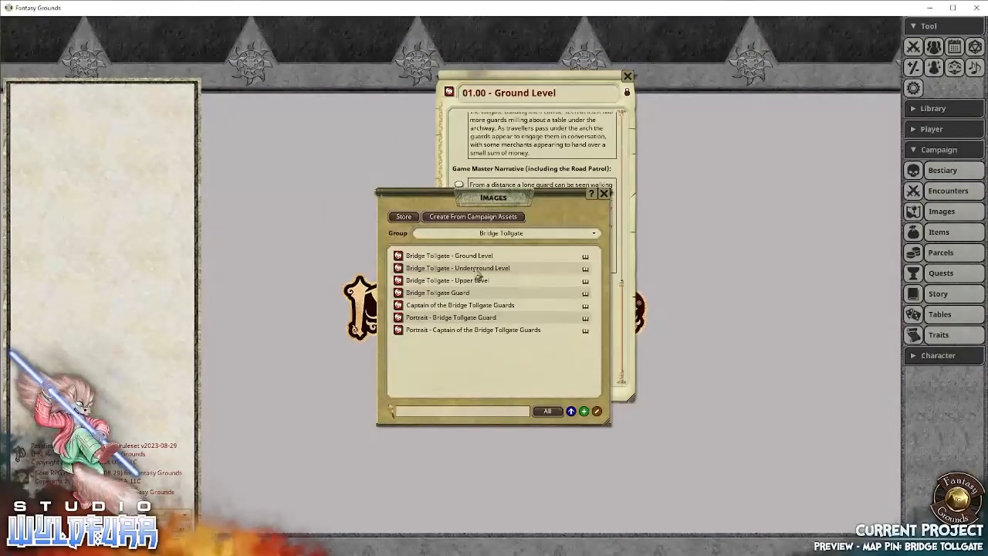
- Preview the Bridge Tollgate - Underground Level map and close it again
{"action": "double_click", "coordinate": [457, 268]}
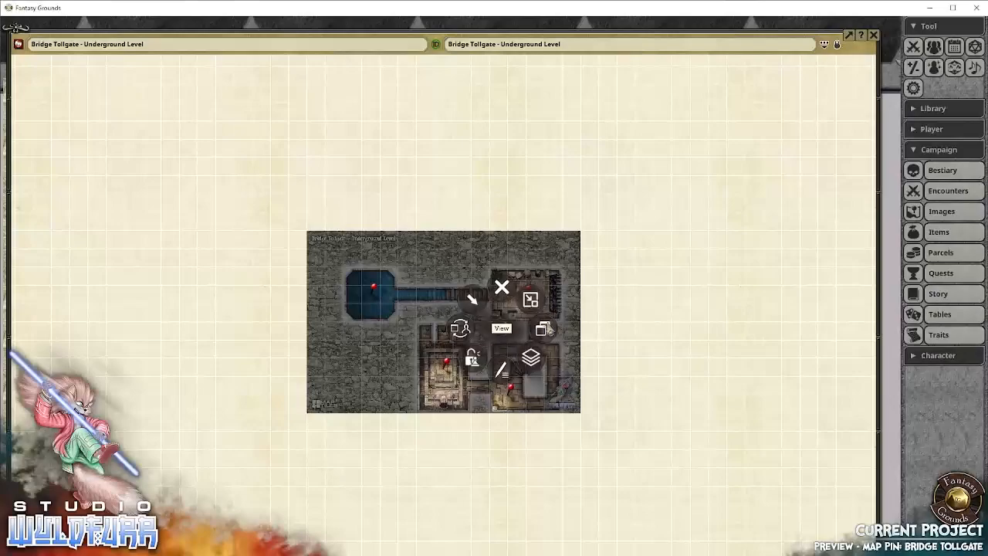
{"action": "left_click", "coordinate": [500, 327]}
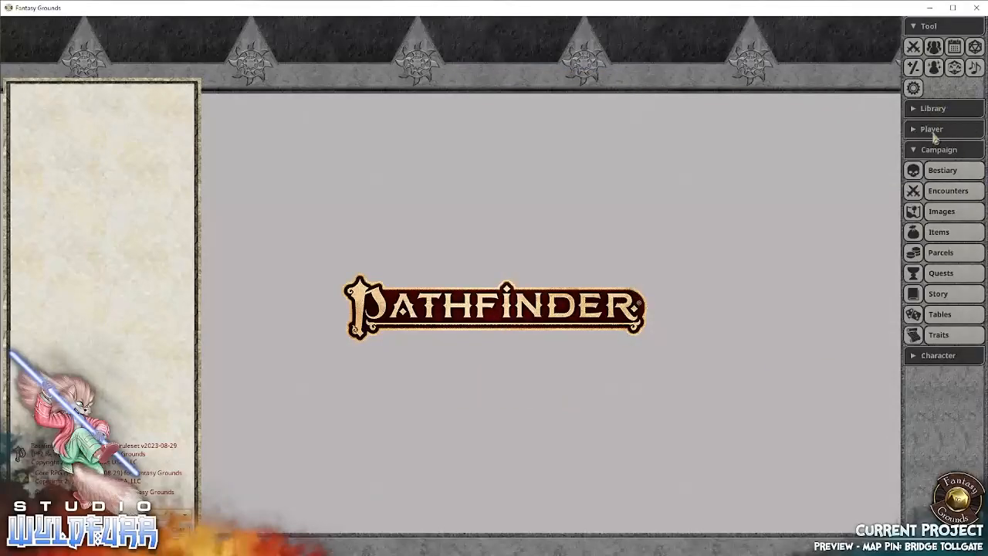
- Show the Assets browser's Tokens tab with the Bridge Tollgate Guard tokens
{"action": "left_click", "coordinate": [933, 108]}
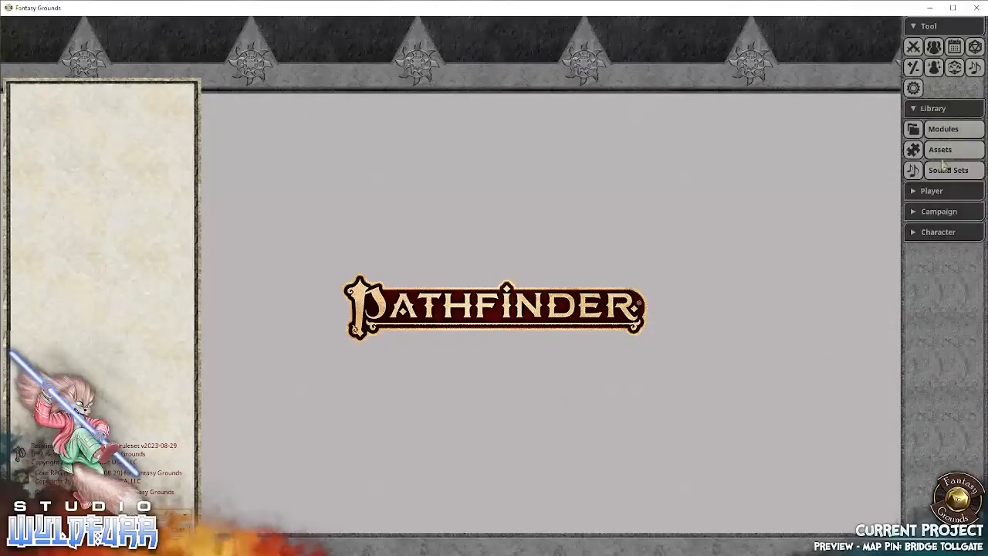
{"action": "left_click", "coordinate": [939, 148]}
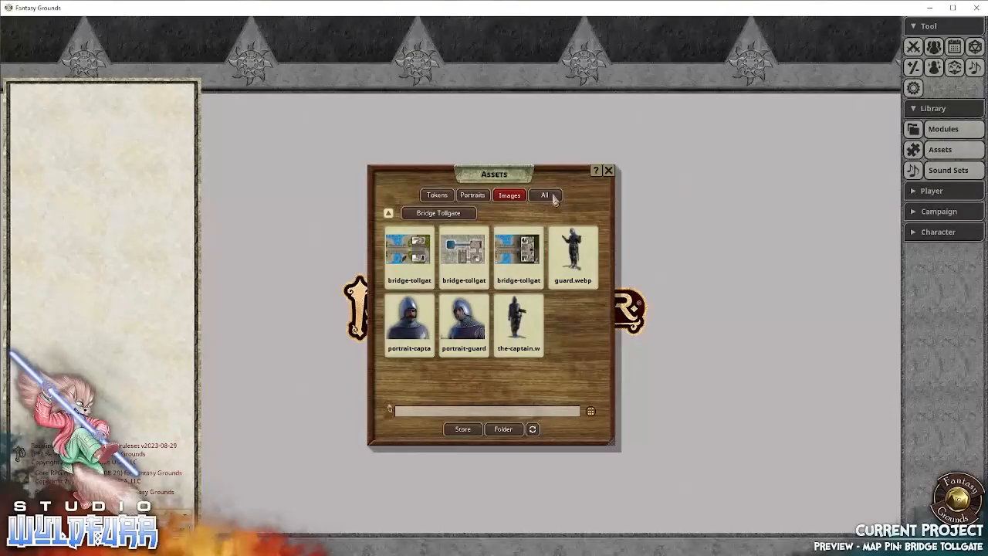
{"action": "left_click", "coordinate": [437, 194]}
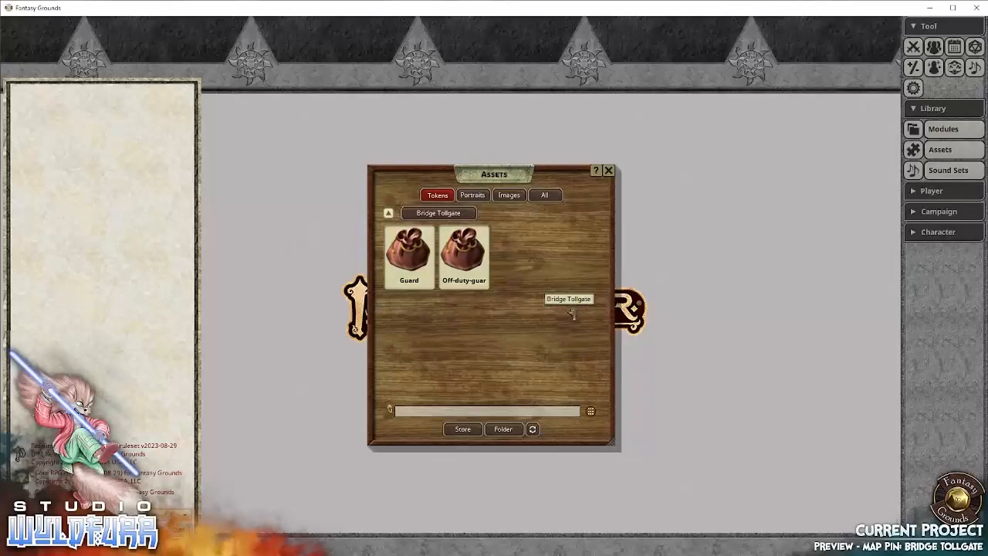
{"action": "mouse_move", "coordinate": [409, 247]}
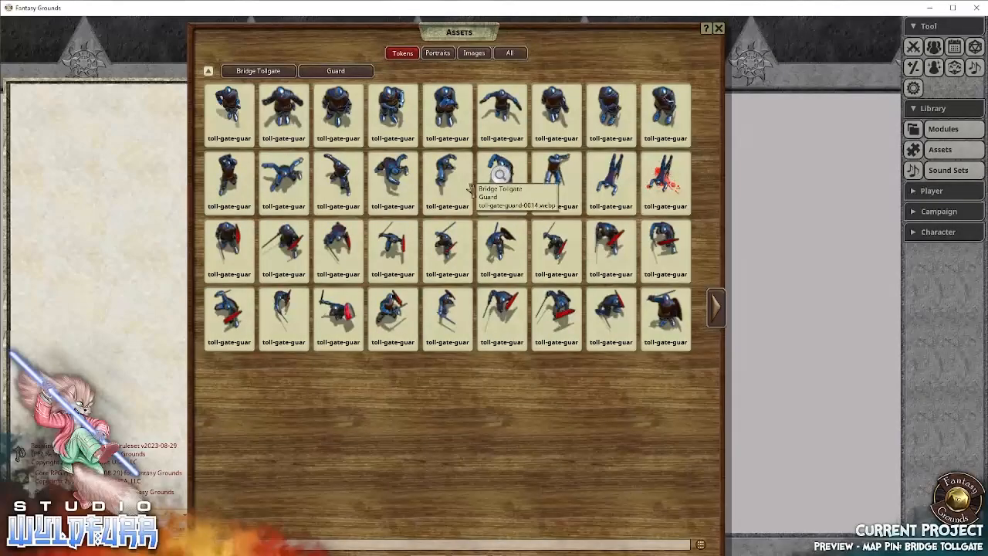
{"action": "mouse_move", "coordinate": [618, 448]}
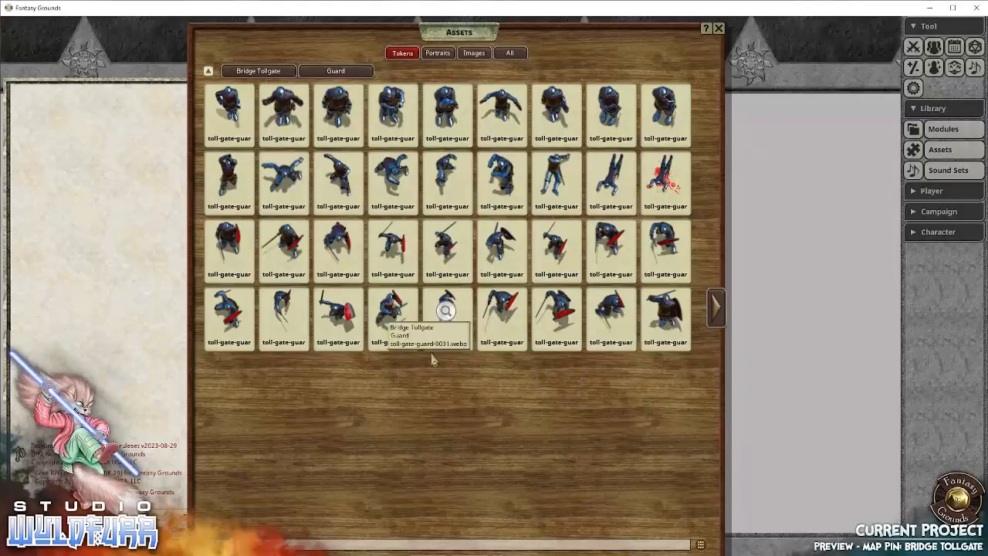
{"action": "mouse_move", "coordinate": [487, 402]}
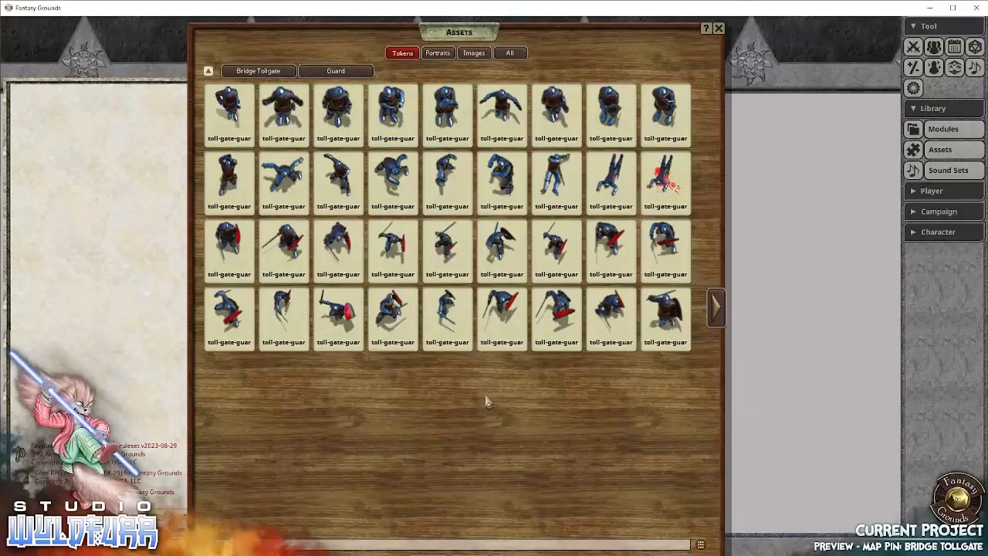
{"action": "mouse_move", "coordinate": [531, 265]}
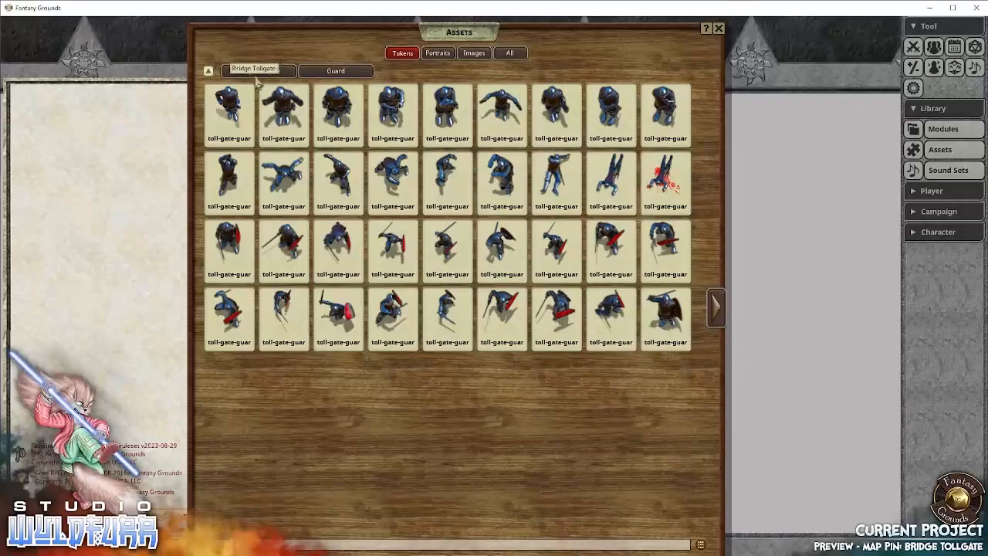
{"action": "mouse_move", "coordinate": [337, 71]}
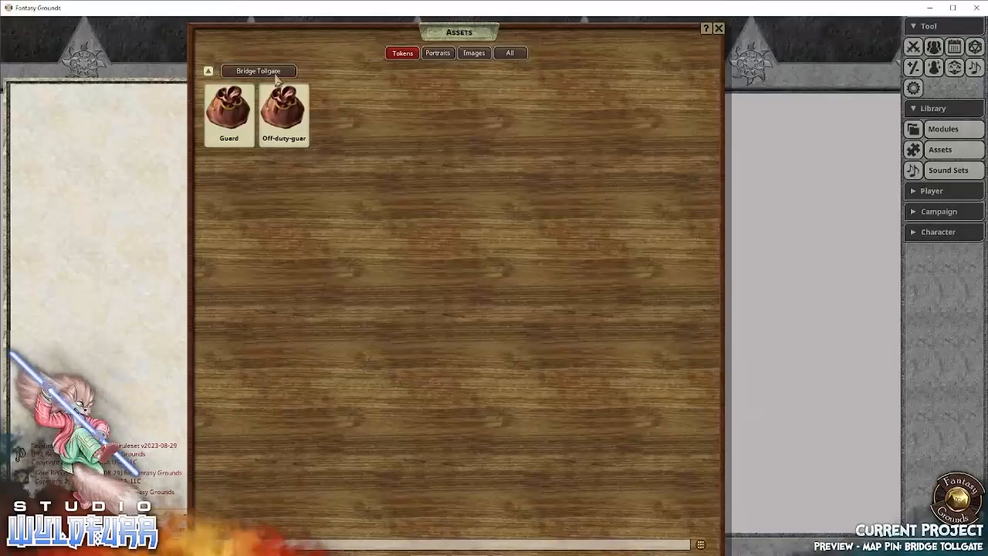
- Browse the Off-duty-guard token folder, then close the Assets window back to the campaign screen
{"action": "left_click", "coordinate": [284, 114]}
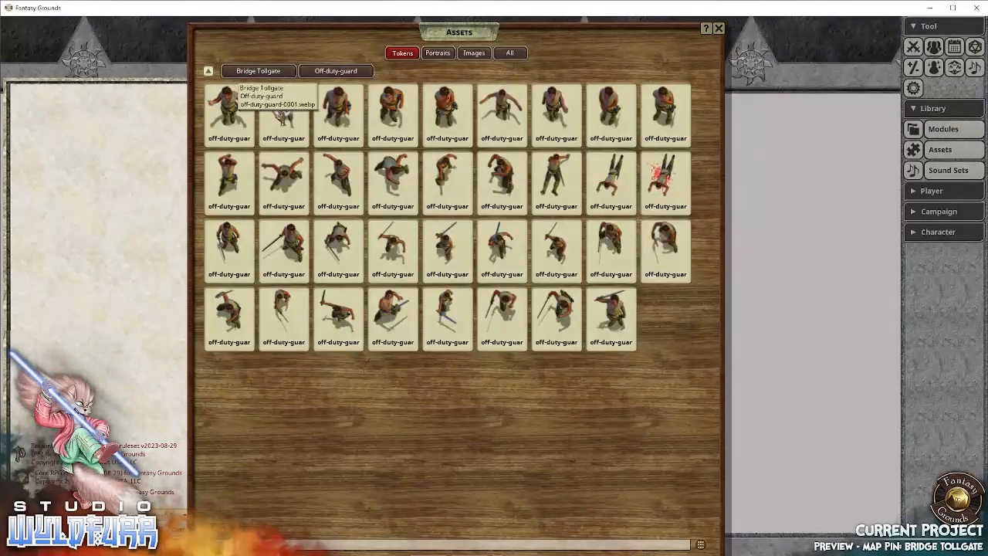
{"action": "mouse_move", "coordinate": [502, 436]}
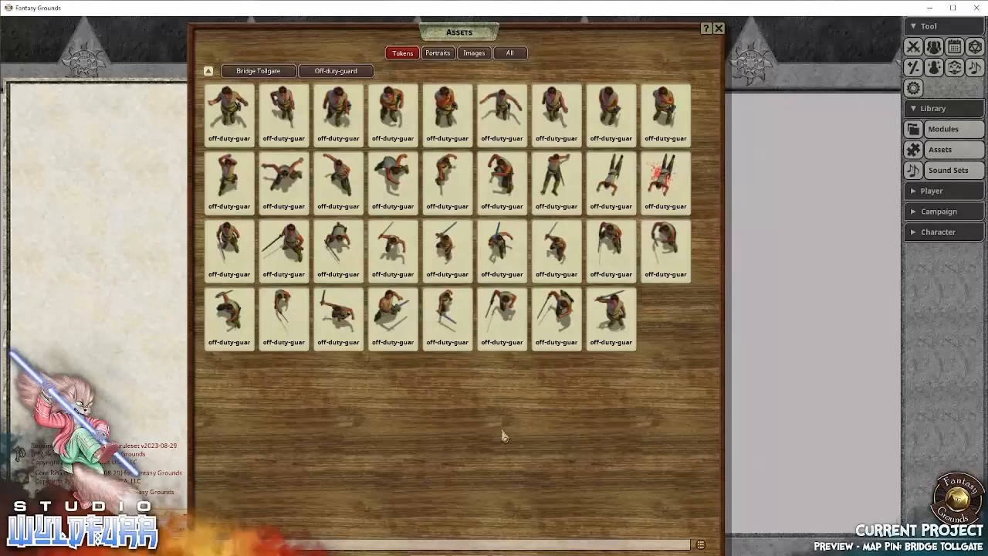
{"action": "mouse_move", "coordinate": [556, 176]}
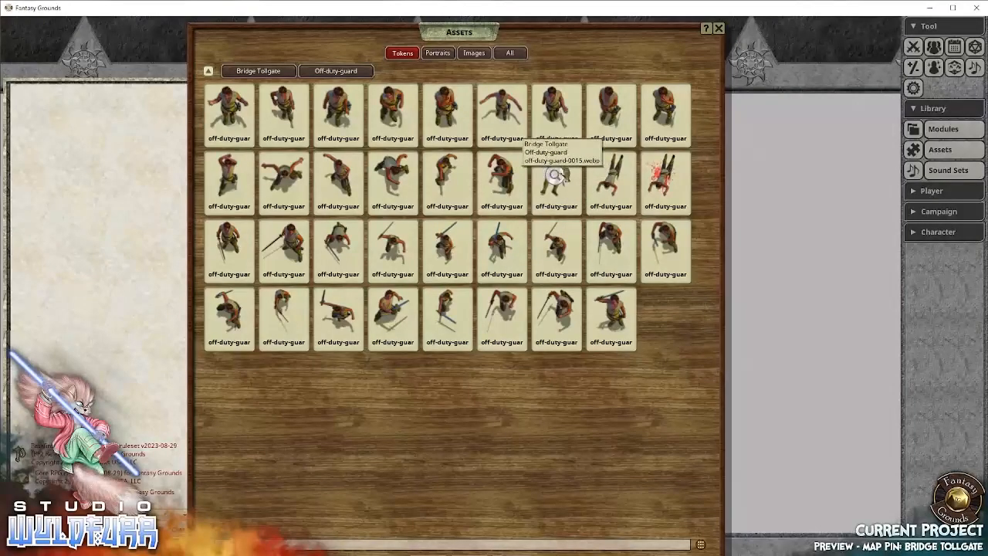
{"action": "mouse_move", "coordinate": [425, 411]}
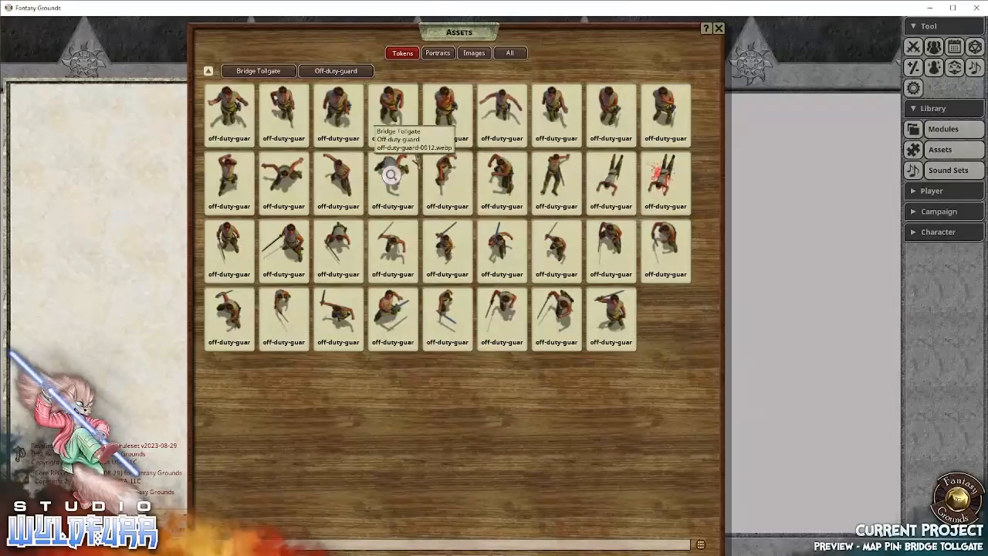
{"action": "mouse_move", "coordinate": [337, 183]}
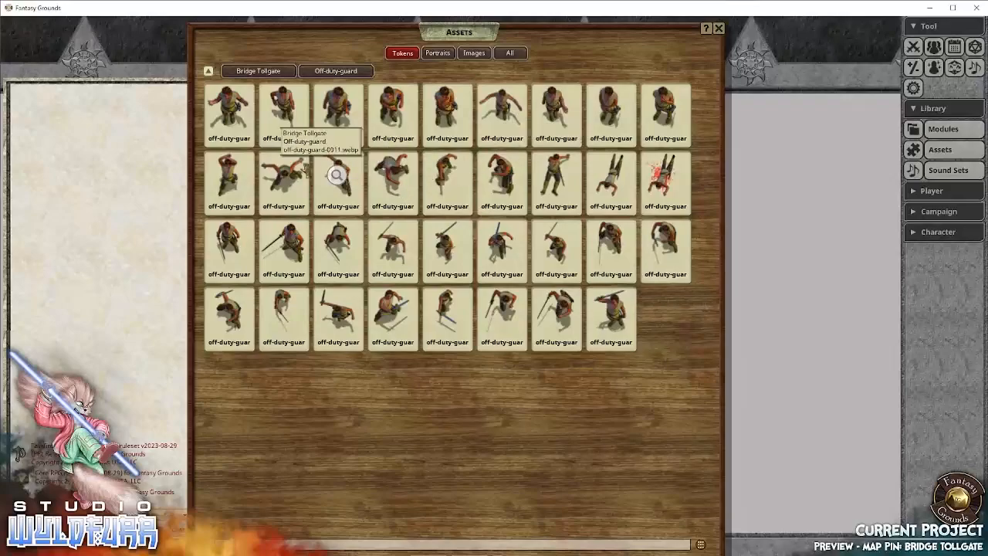
{"action": "mouse_move", "coordinate": [448, 108]}
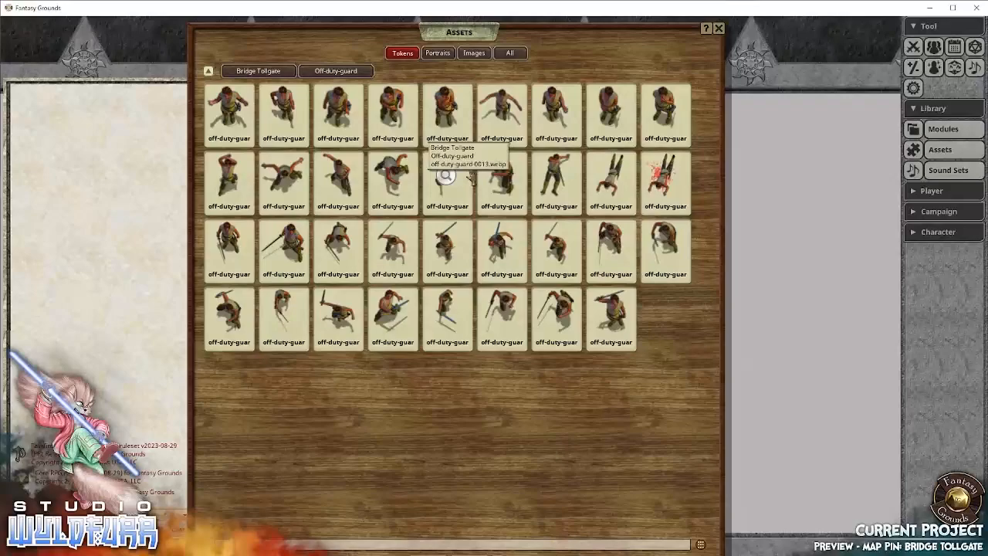
{"action": "mouse_move", "coordinate": [747, 40]}
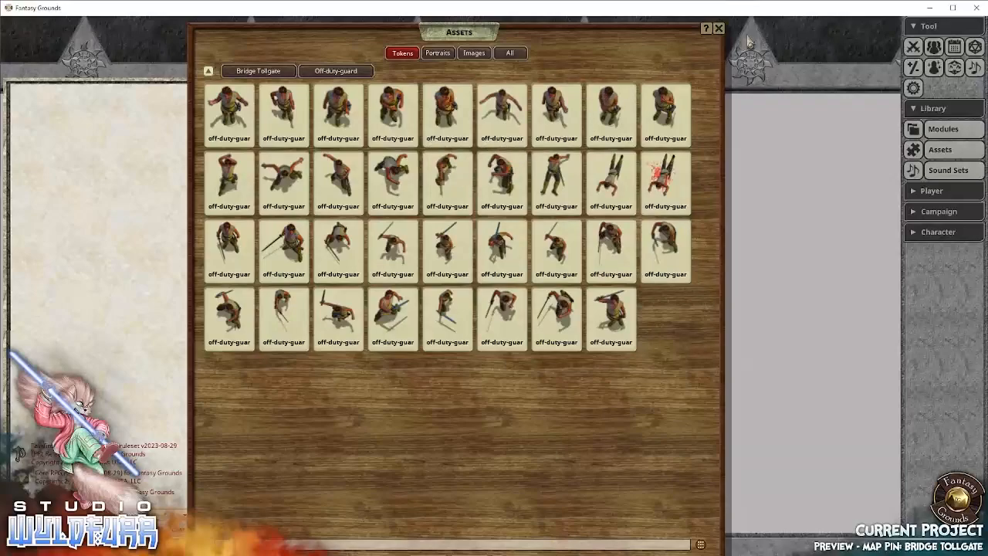
{"action": "left_click", "coordinate": [720, 28]}
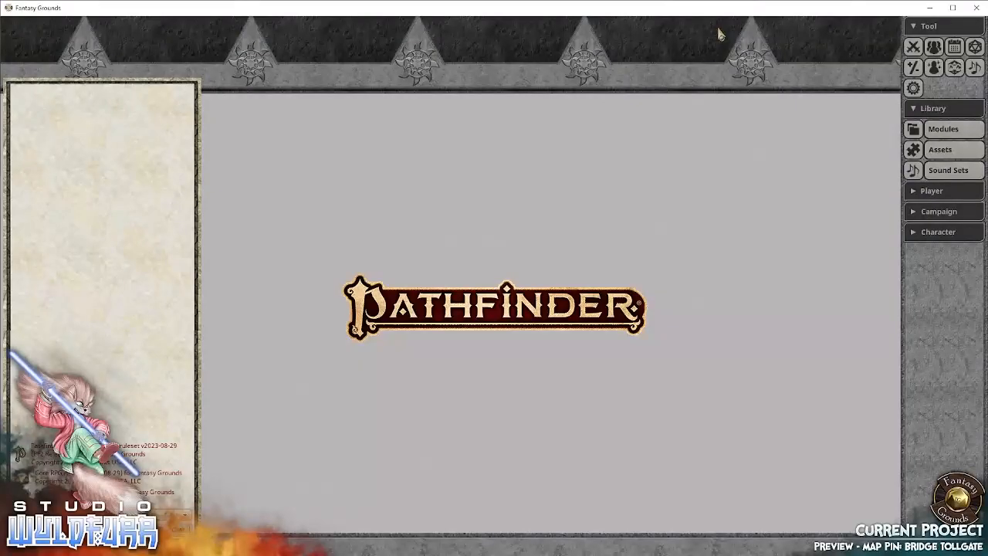
{"action": "mouse_move", "coordinate": [402, 344]}
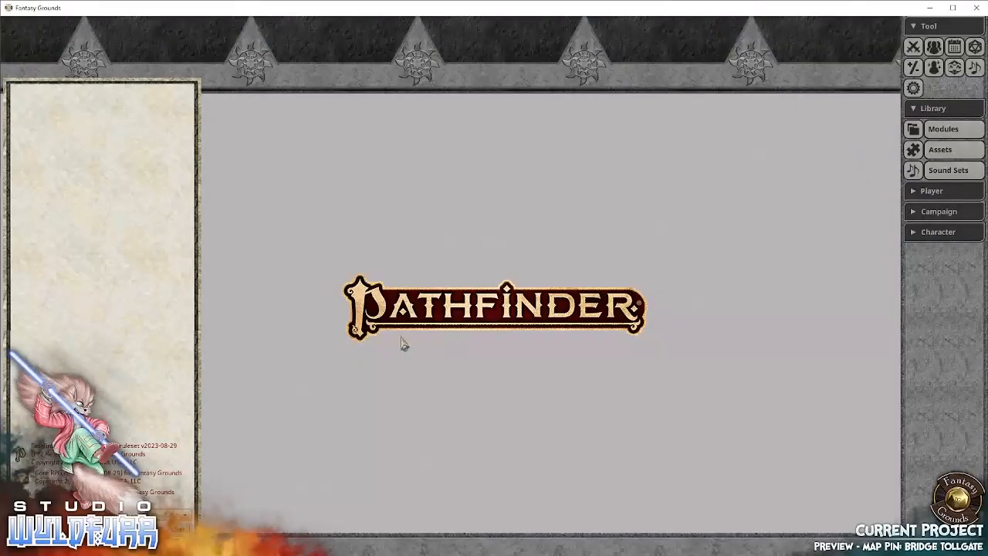
{"action": "mouse_move", "coordinate": [522, 272]}
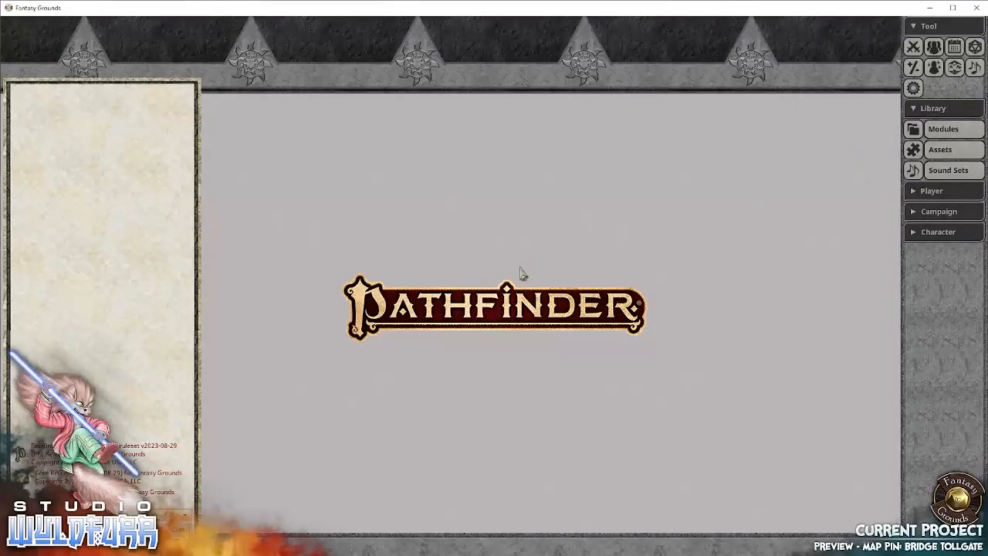